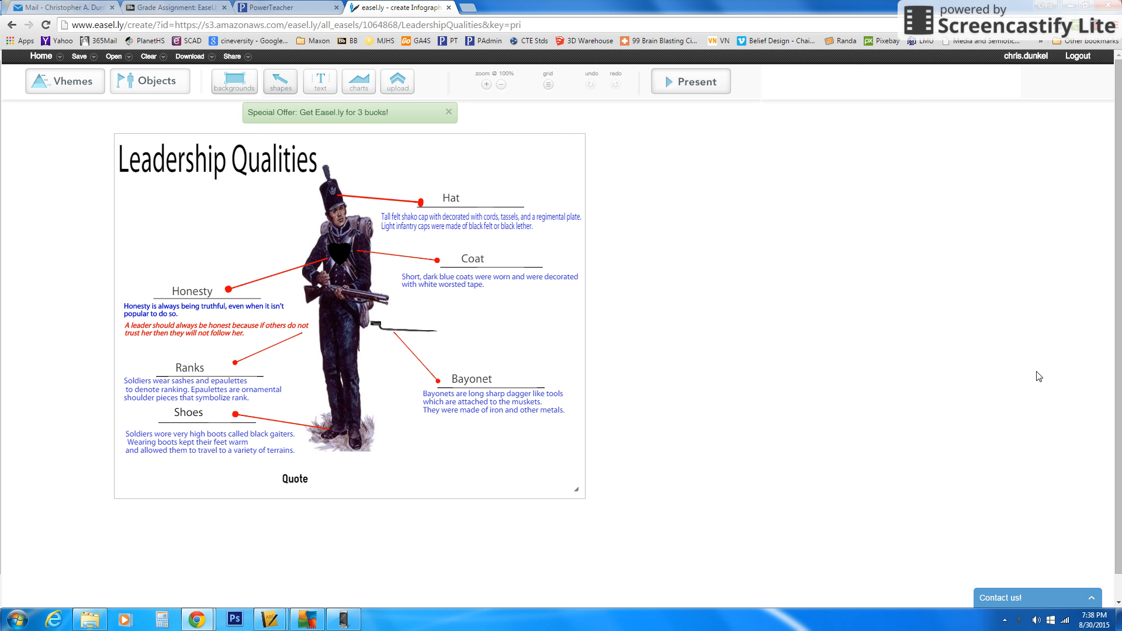
- Close the Special Offer banner shown above the infographic
click(447, 112)
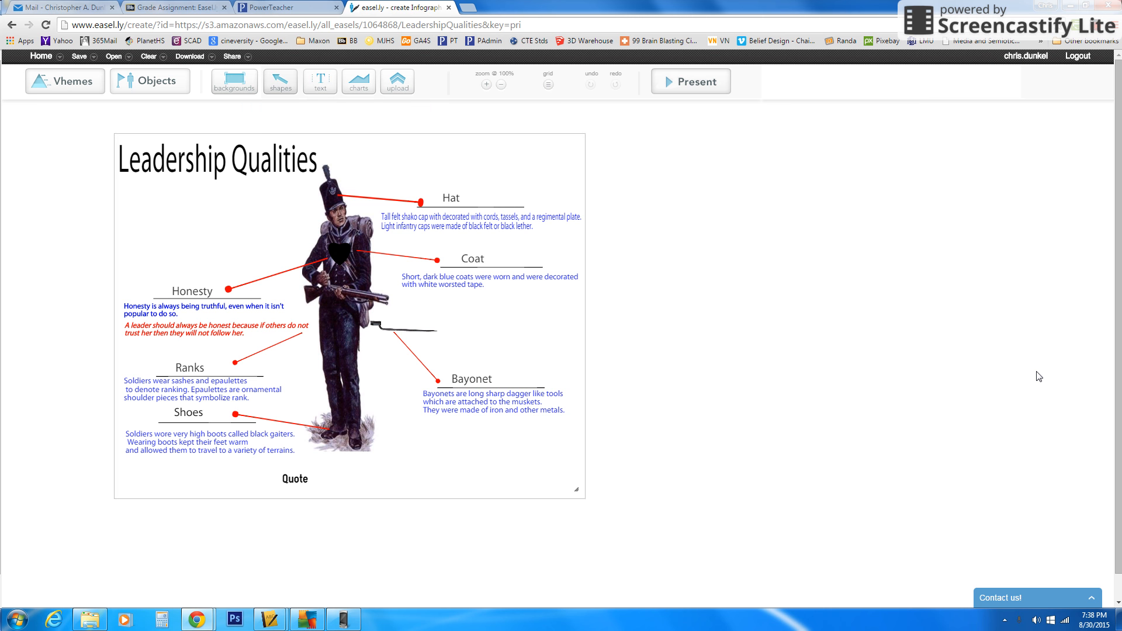
mouse_move(397, 220)
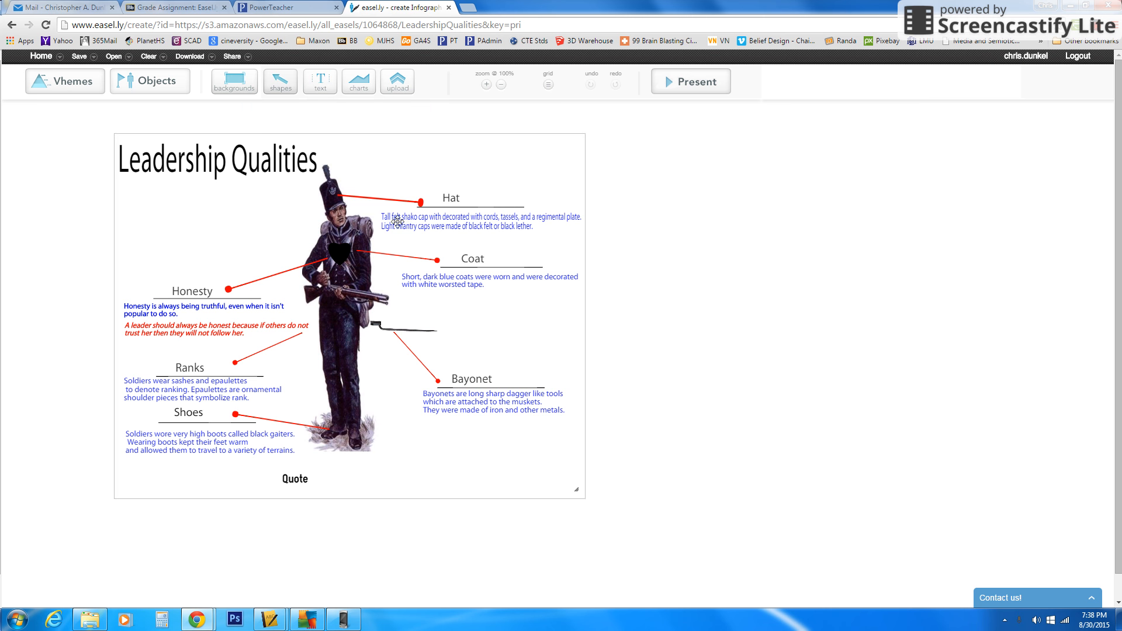
mouse_move(394, 232)
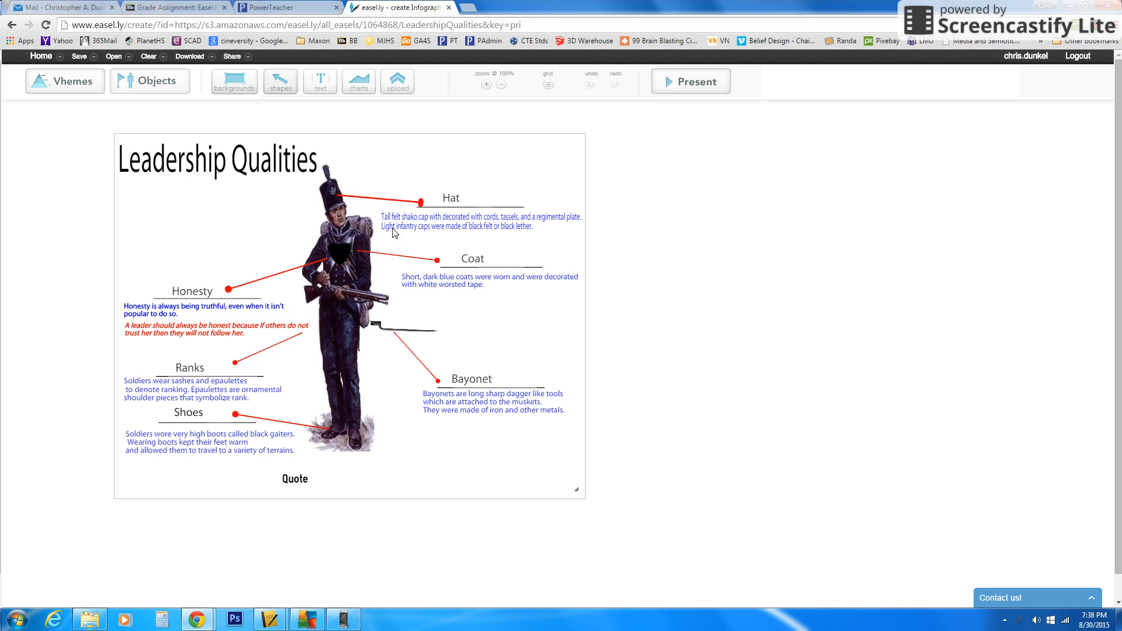
mouse_move(29, 107)
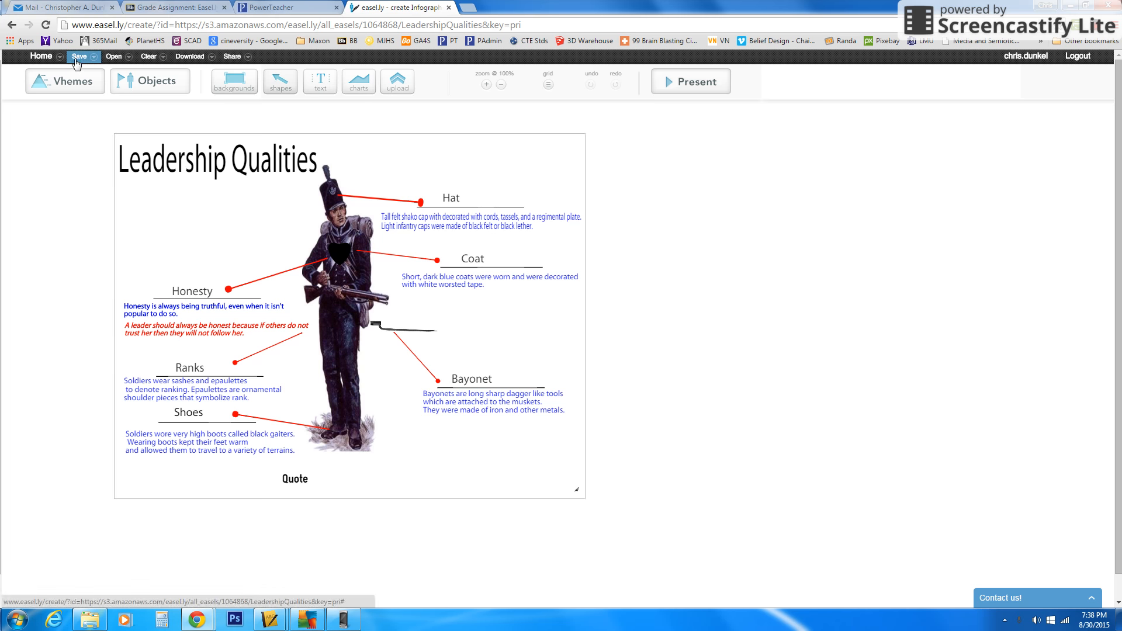
- Name the infographic LeadershipQualities and save it
click(78, 56)
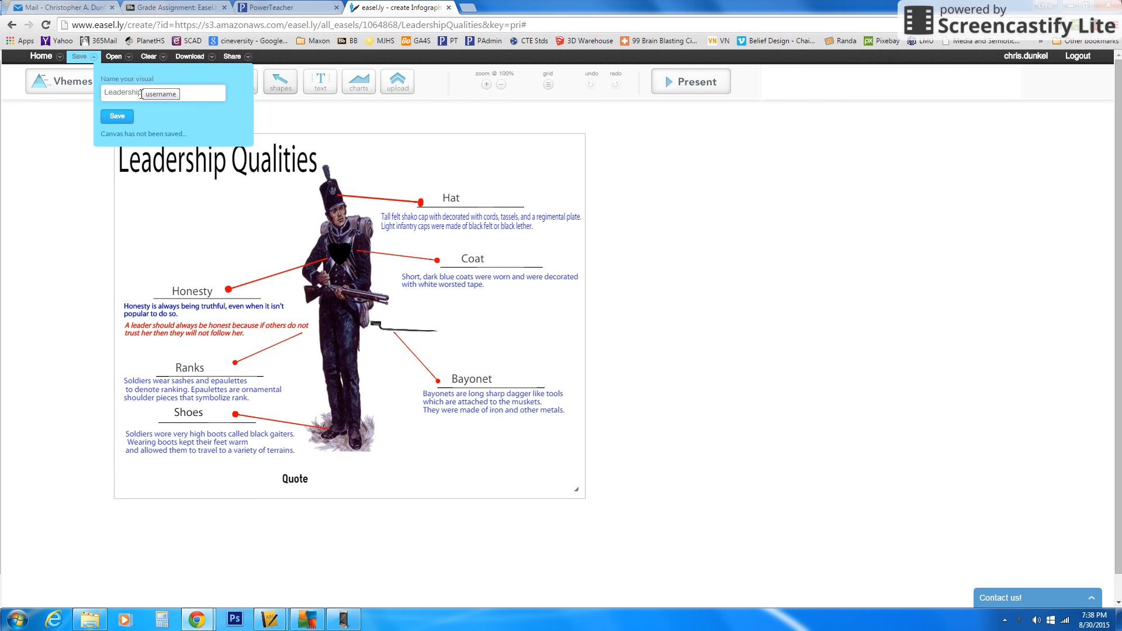
text(Qualities)
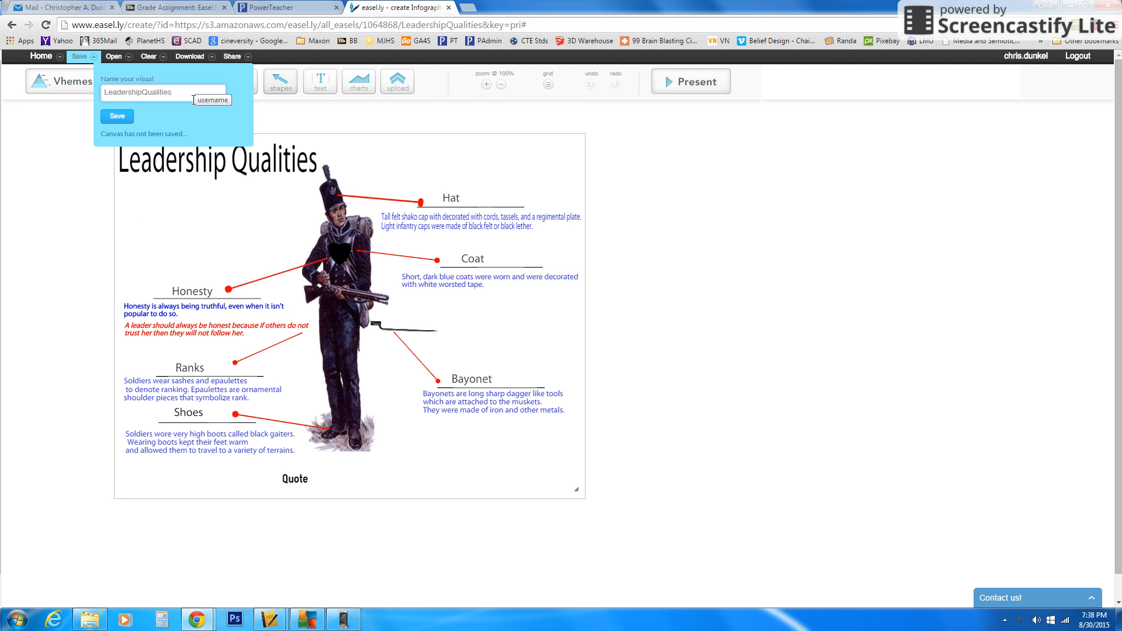
mouse_move(109, 130)
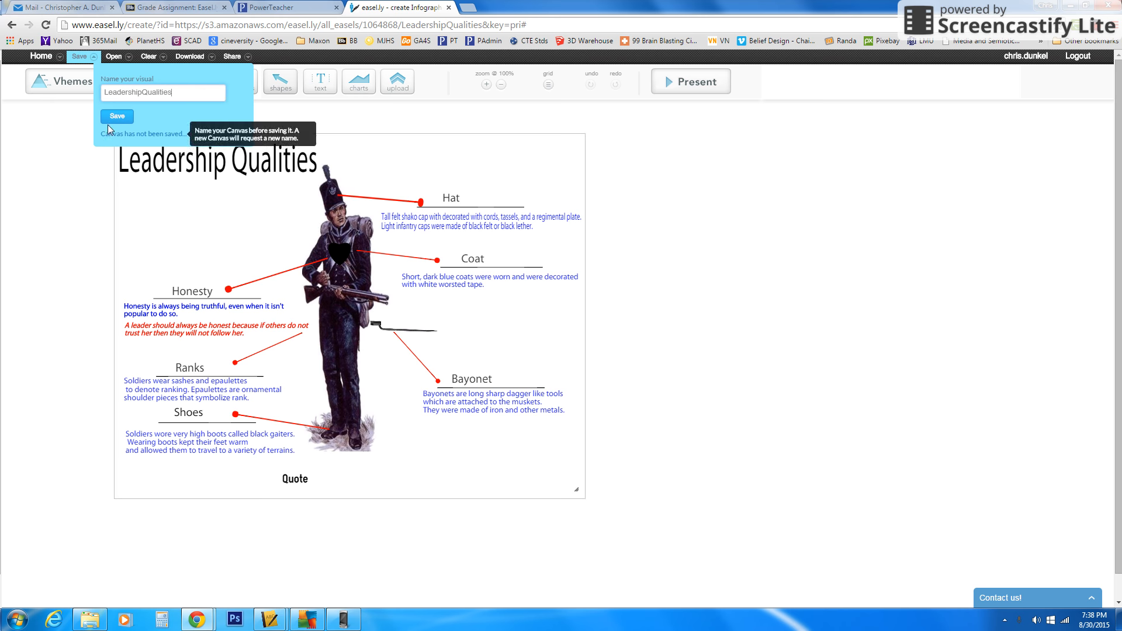
click(115, 115)
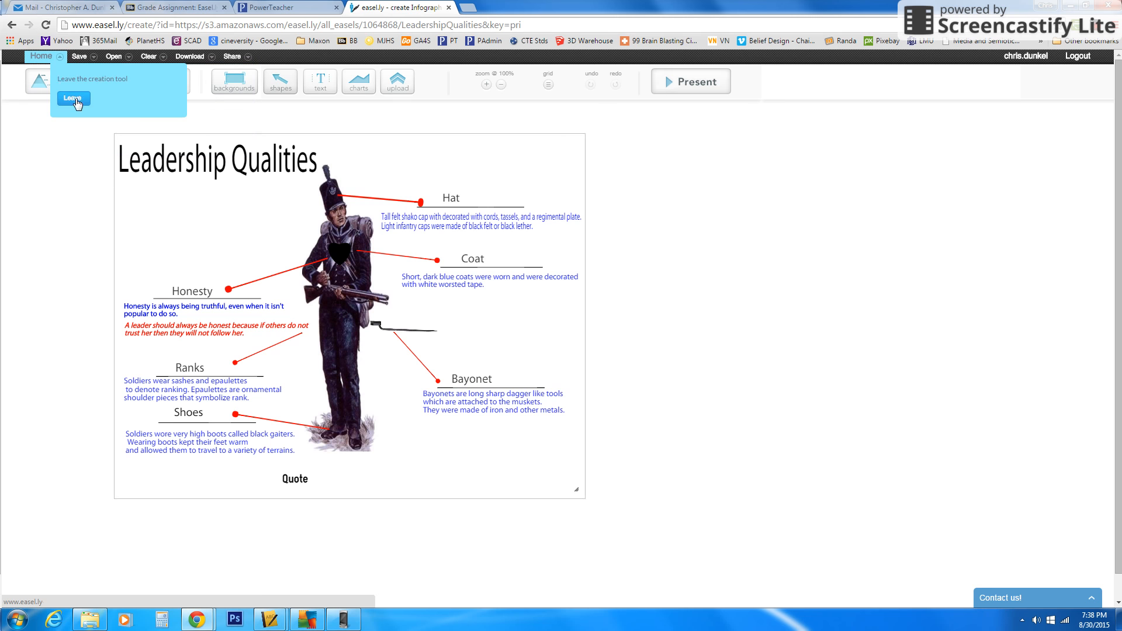
click(72, 98)
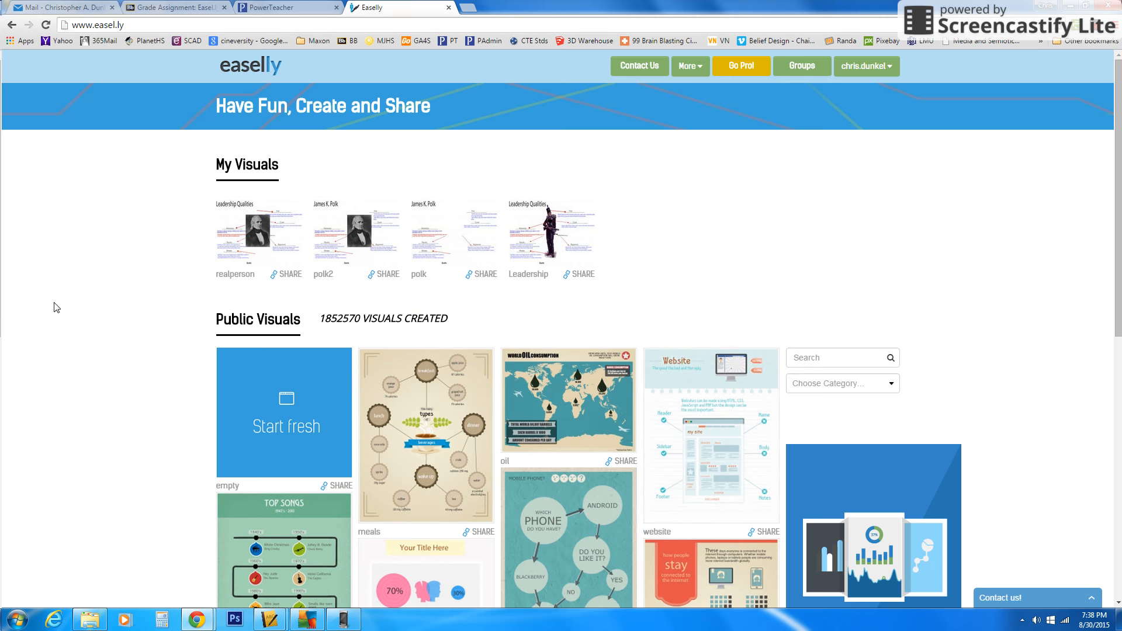
mouse_move(83, 212)
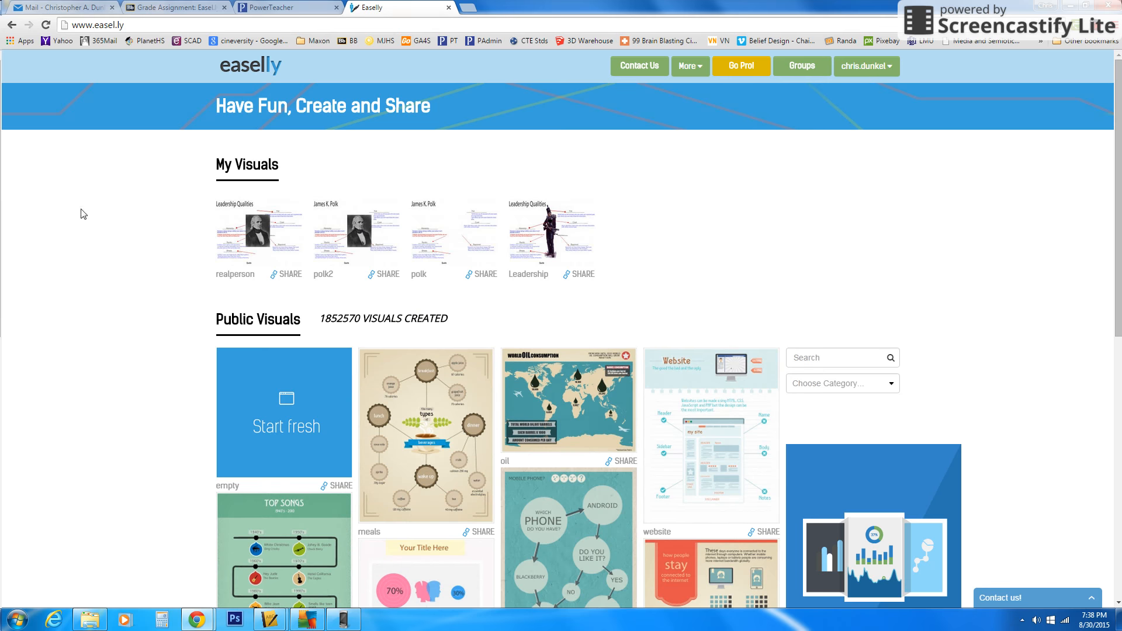
mouse_move(546, 260)
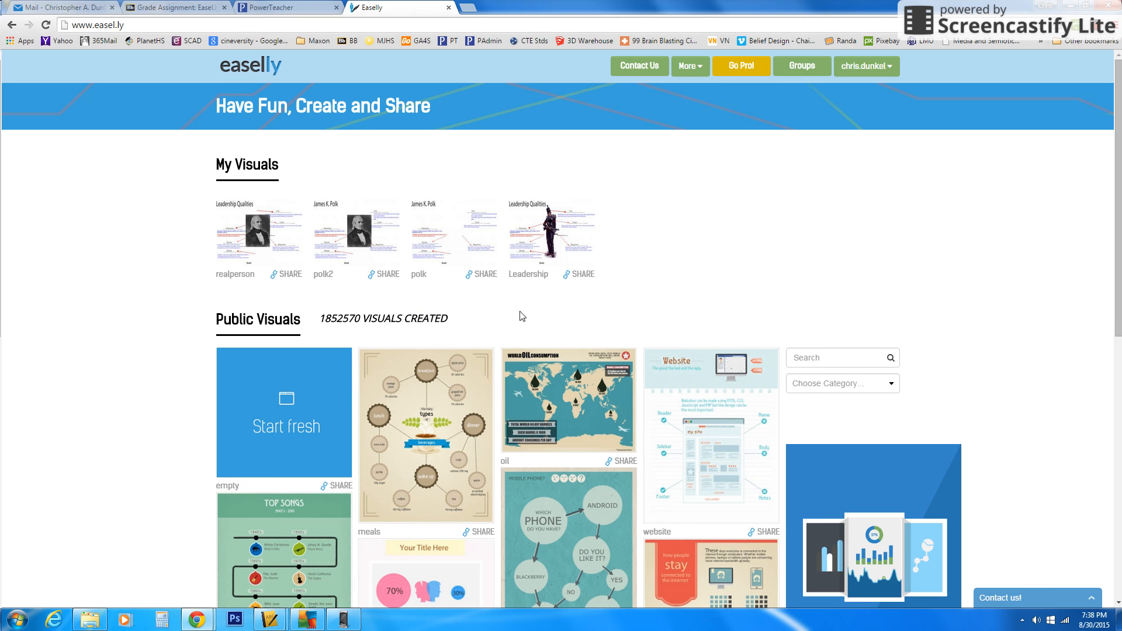
click(551, 236)
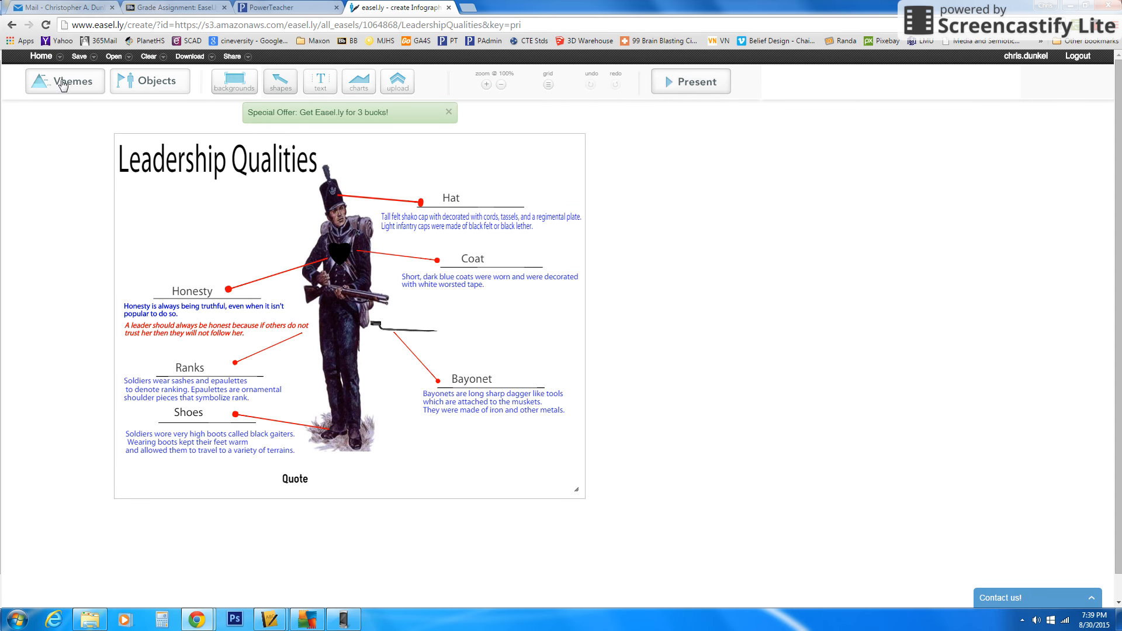
- Download LeadershipQualities as a High Quality JPG and bring up the downloaded file's options
click(188, 56)
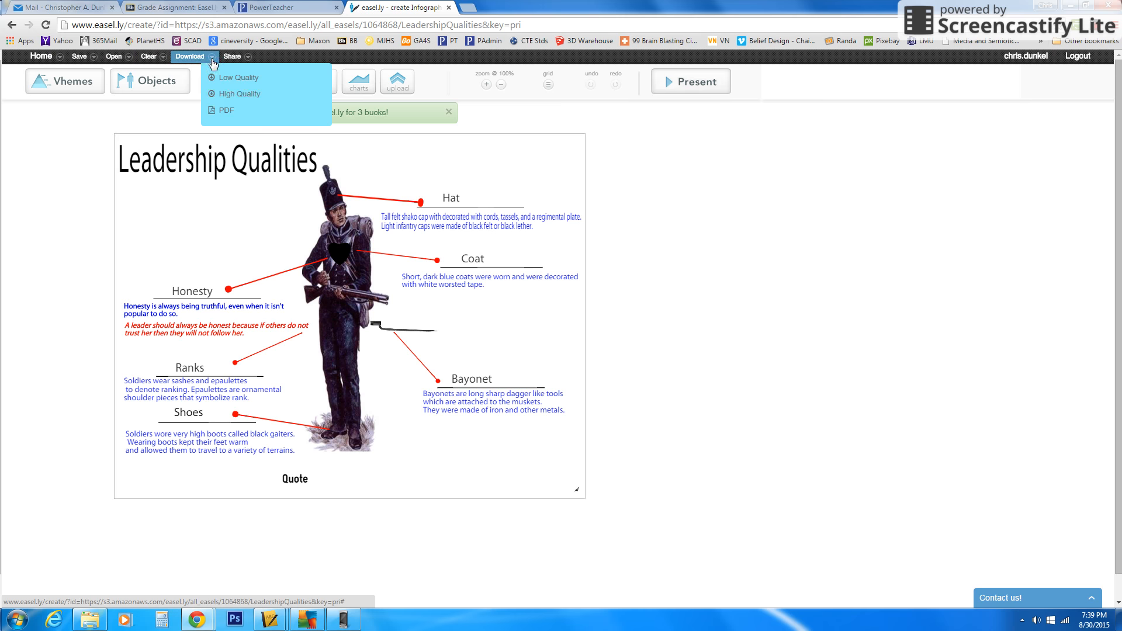
mouse_move(218, 93)
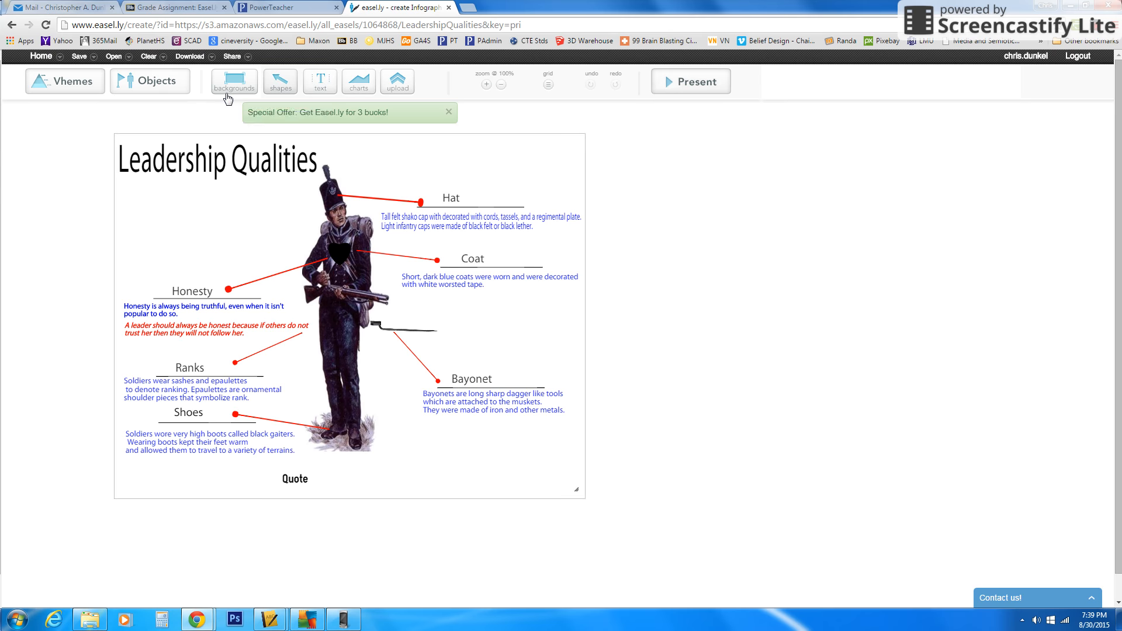
click(188, 56)
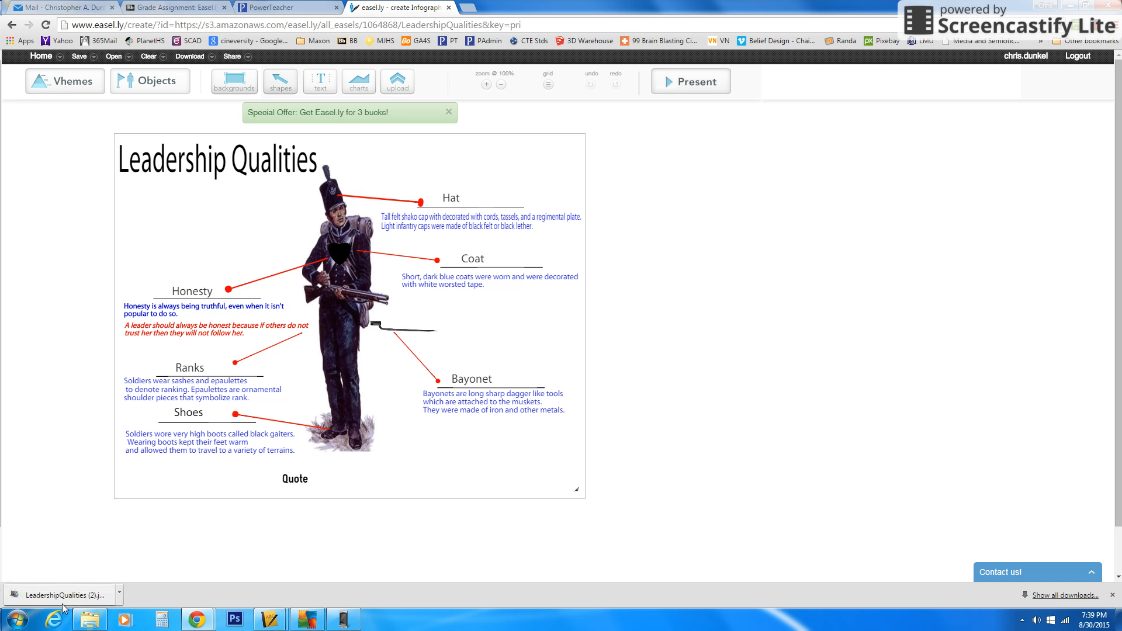
mouse_move(83, 595)
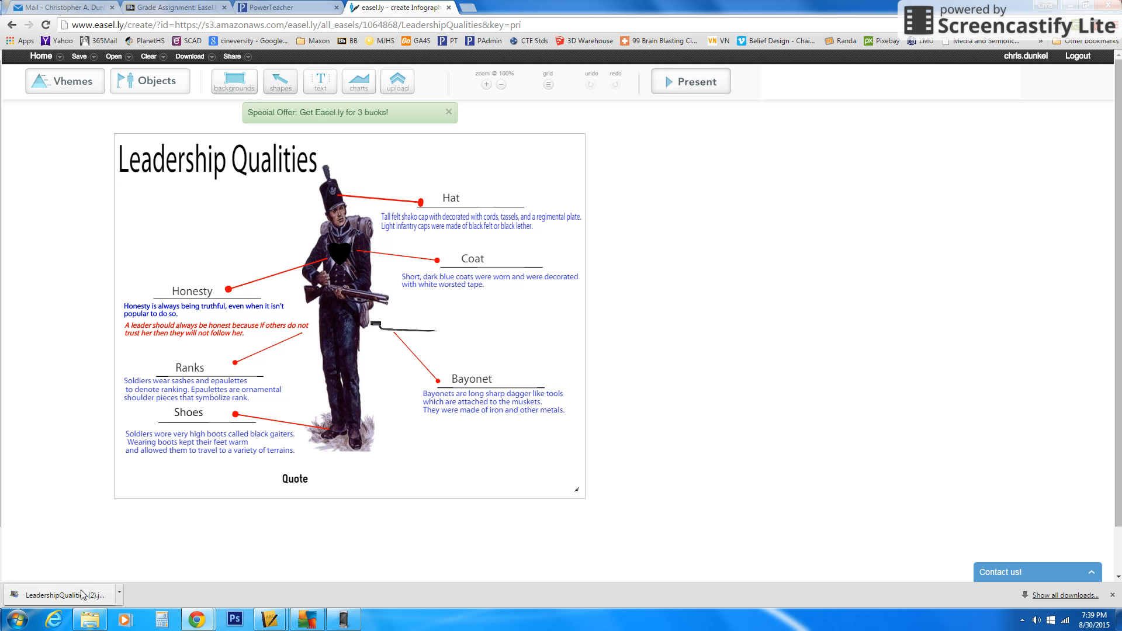
mouse_move(82, 595)
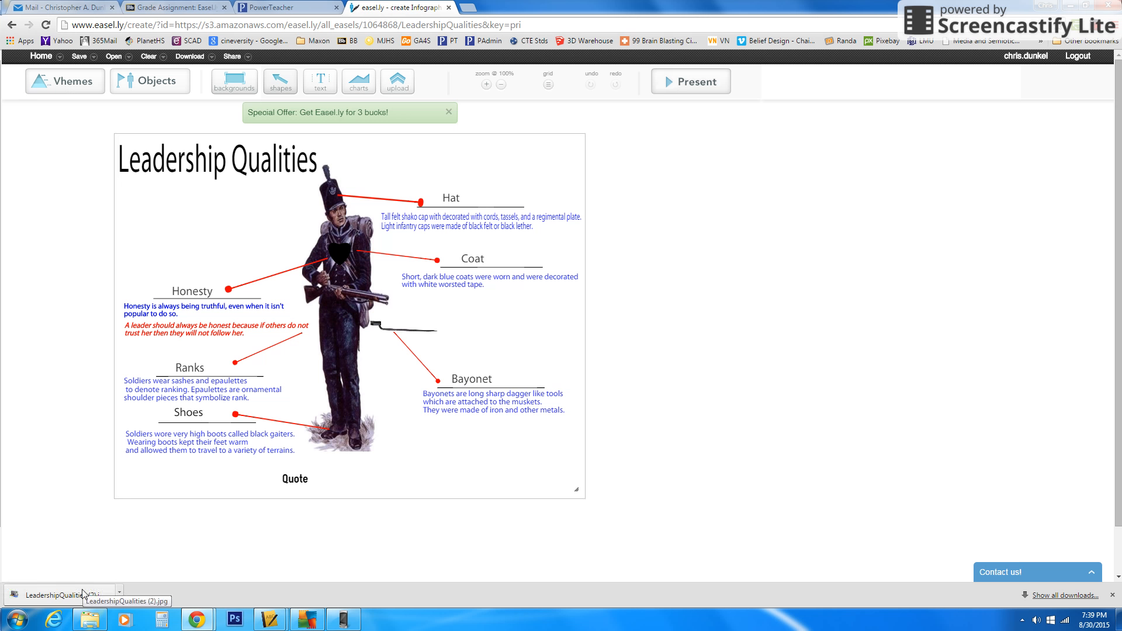
click(118, 594)
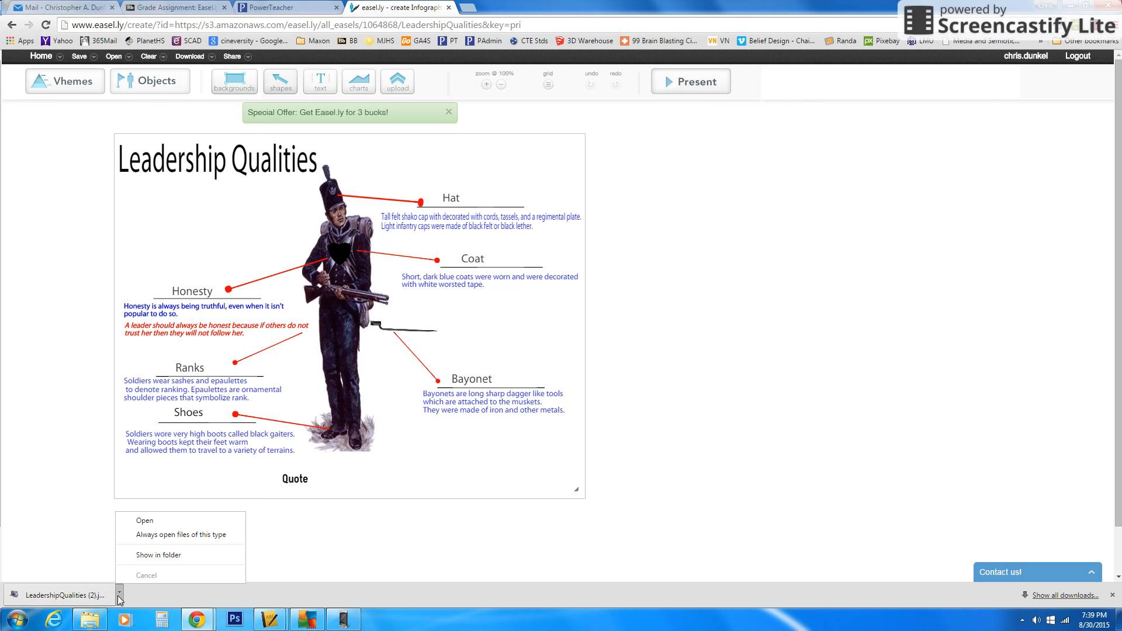
- Show the downloaded LeadershipQualities (2) JPG in the Downloads folder
click(159, 554)
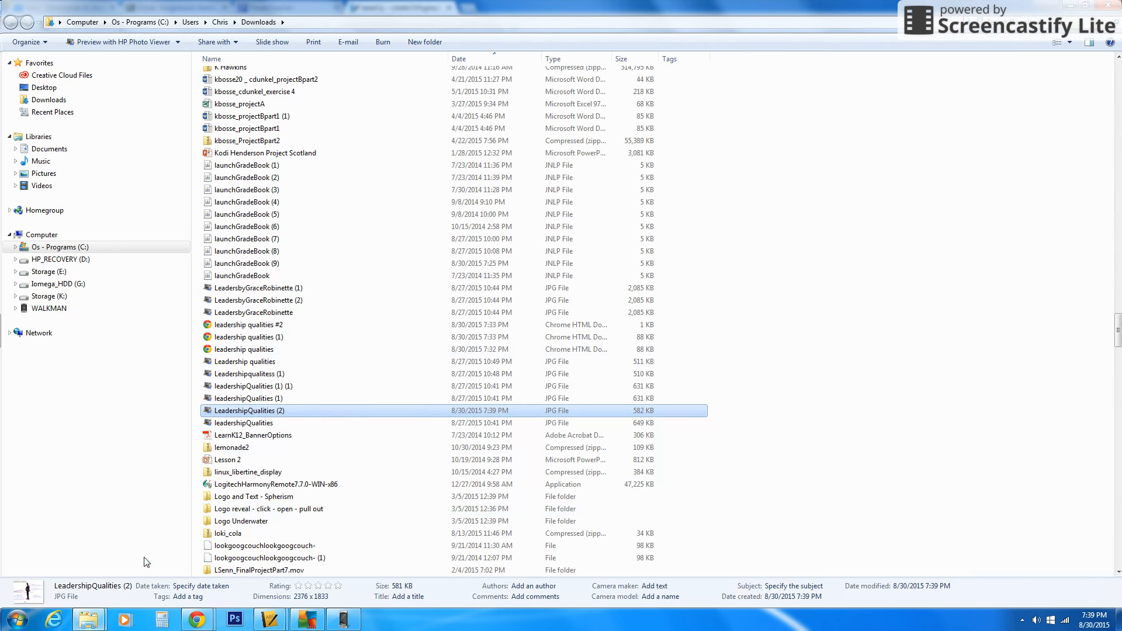
mouse_move(245, 415)
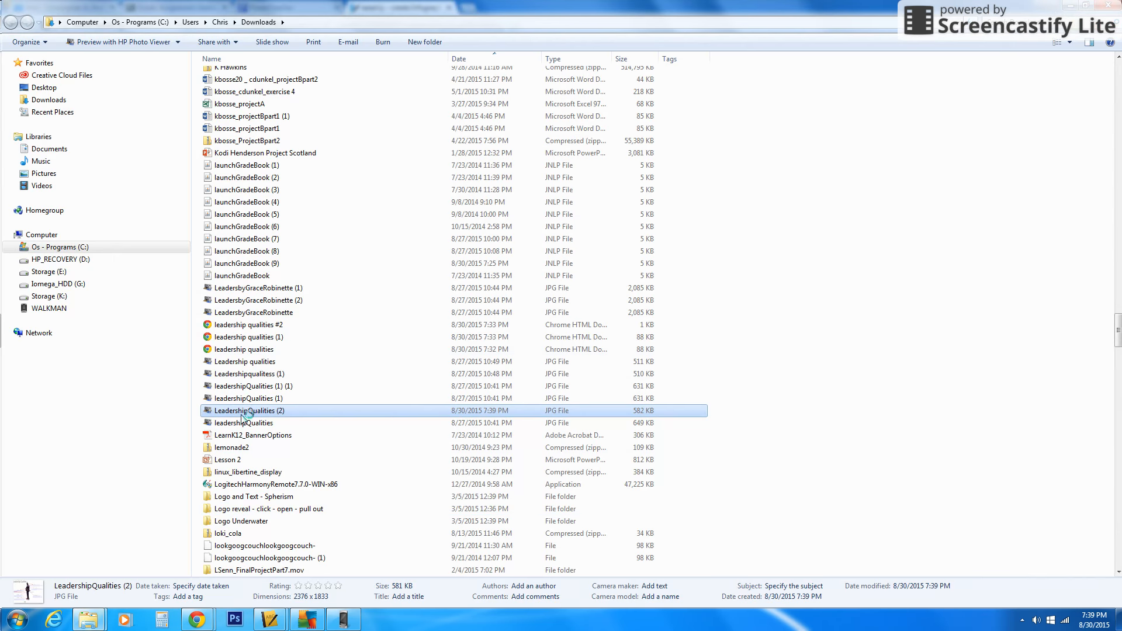
mouse_move(248, 411)
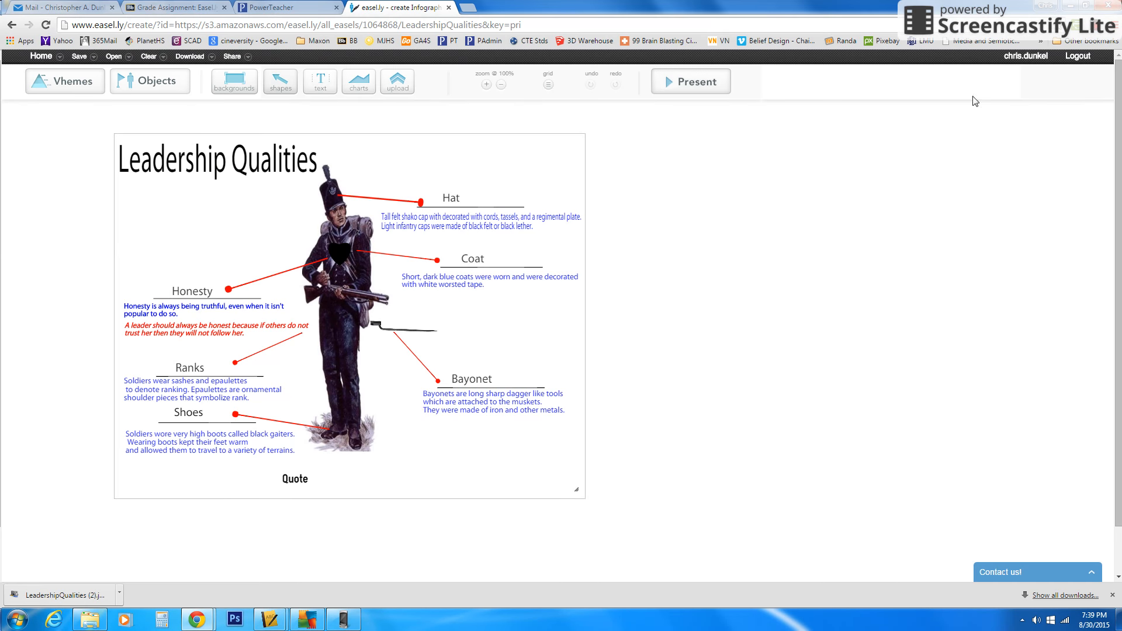
mouse_move(15, 102)
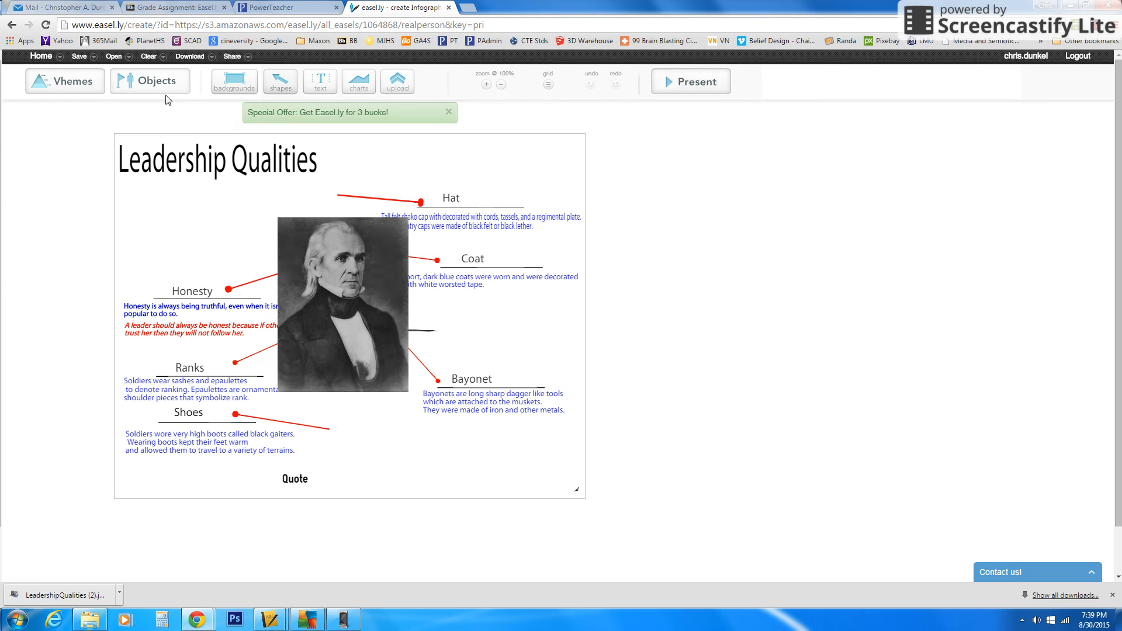
- Download realperson as a High Quality JPG and switch to the Blackboard grading page
click(189, 56)
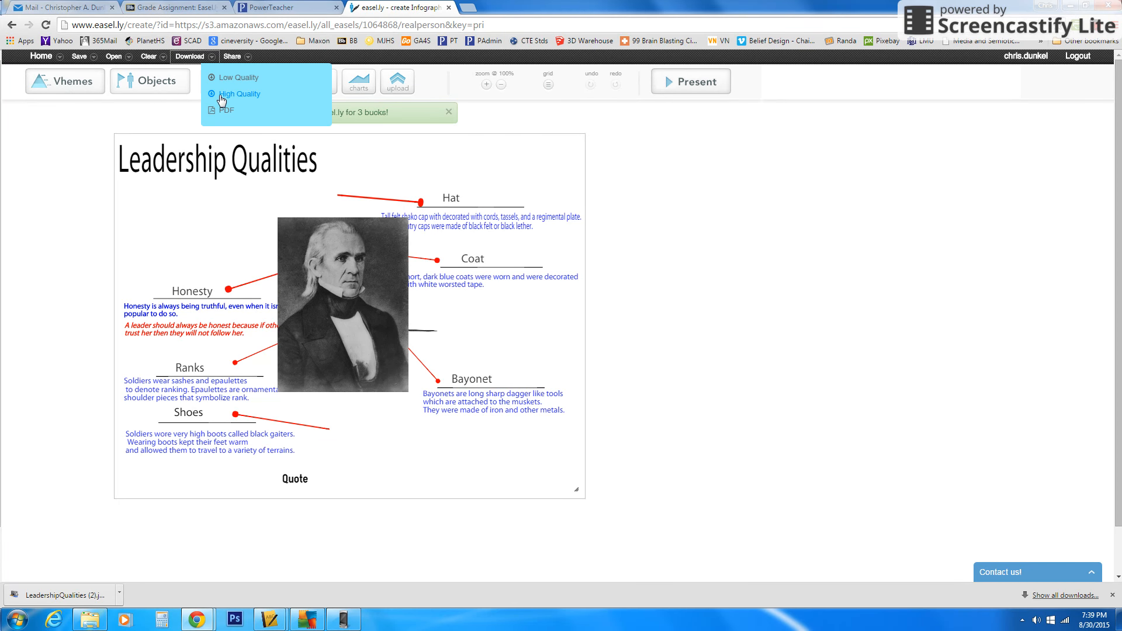
click(239, 93)
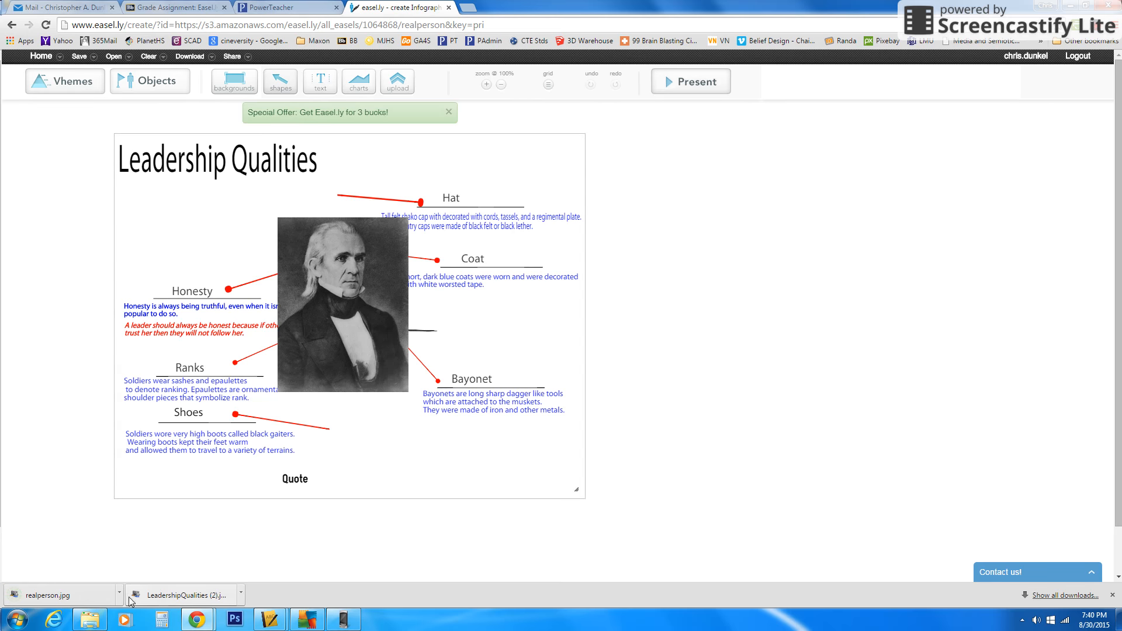
click(175, 7)
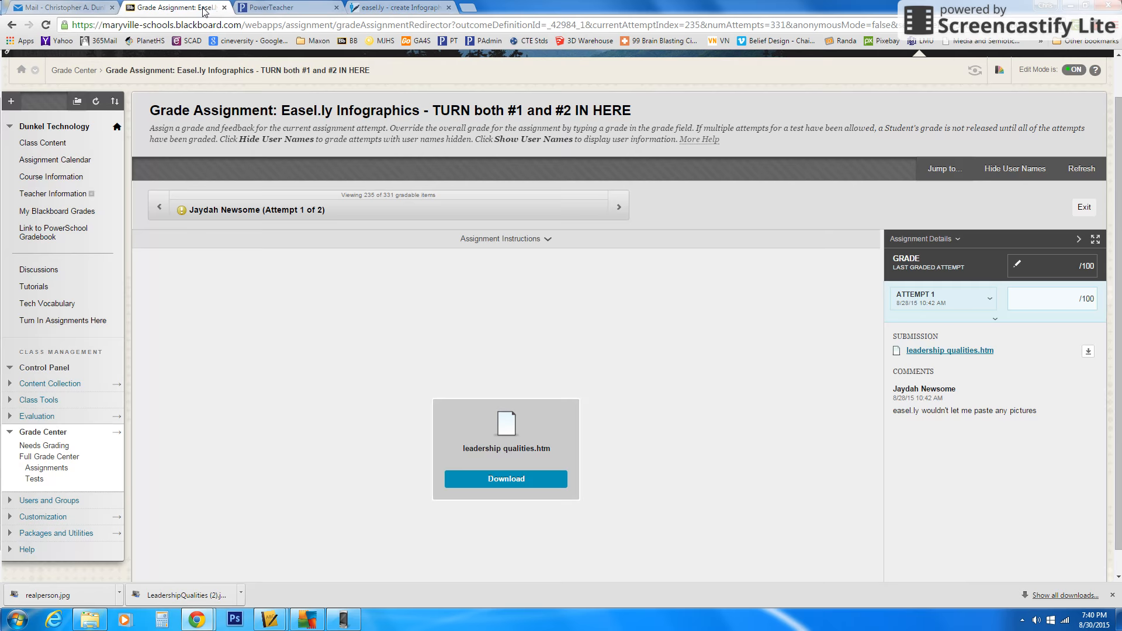
- Go to the Turn In Assignments Here area from the course menu
click(42, 142)
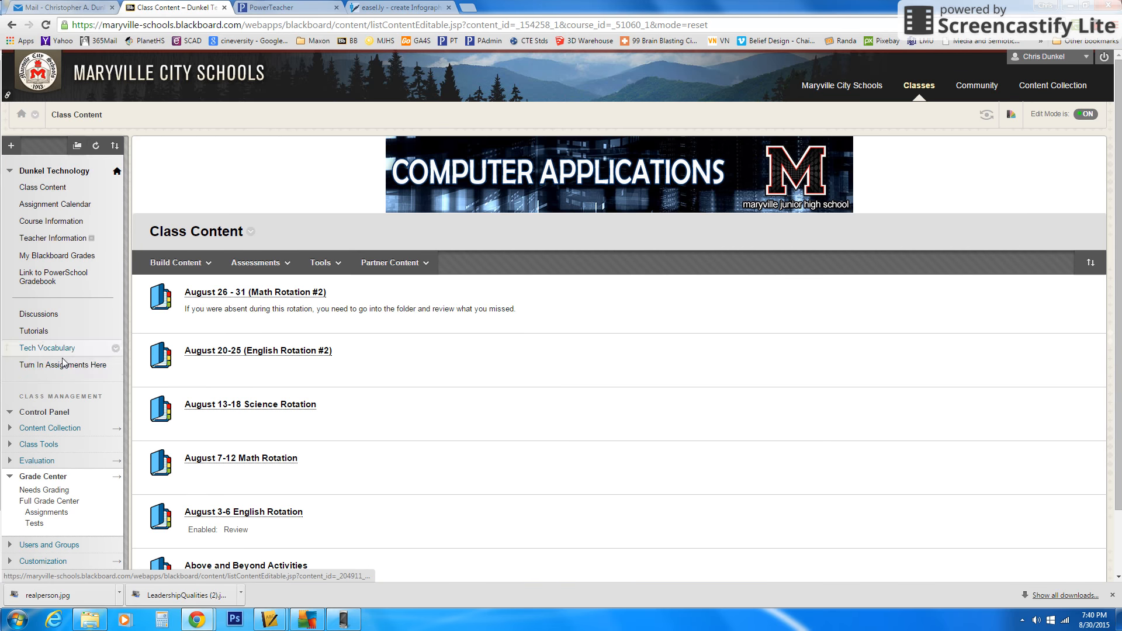
mouse_move(62, 365)
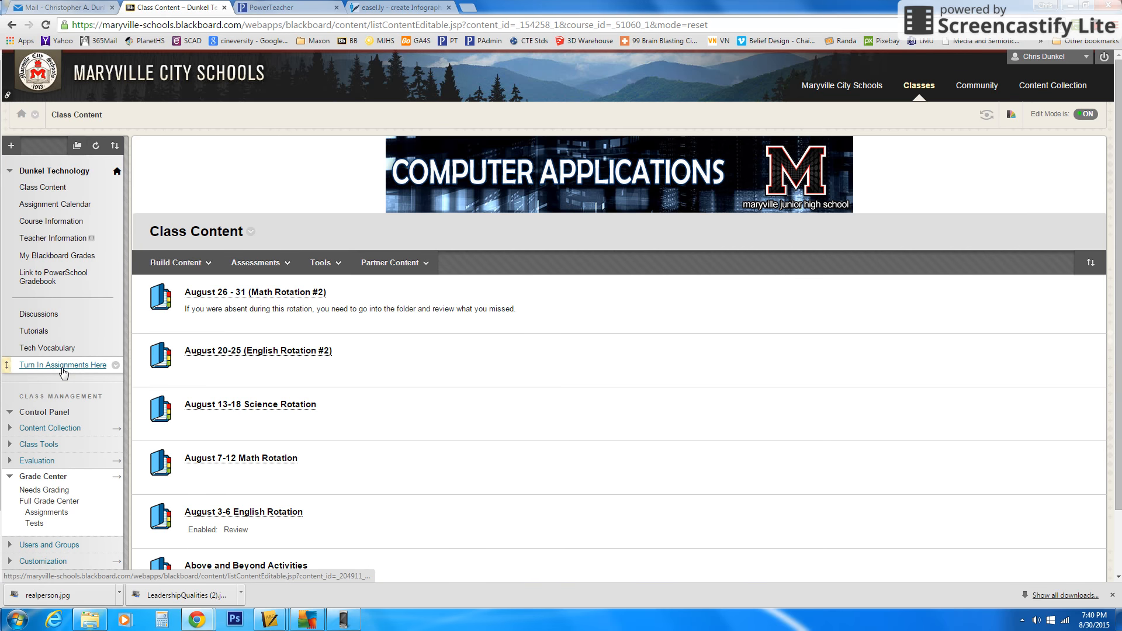
click(62, 365)
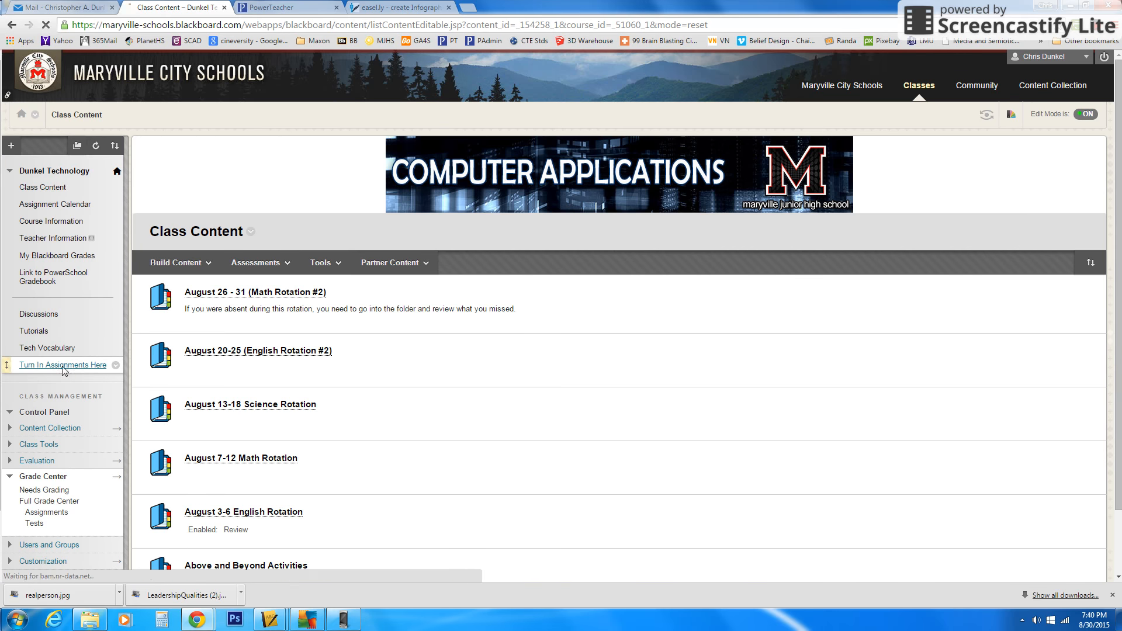
click(61, 364)
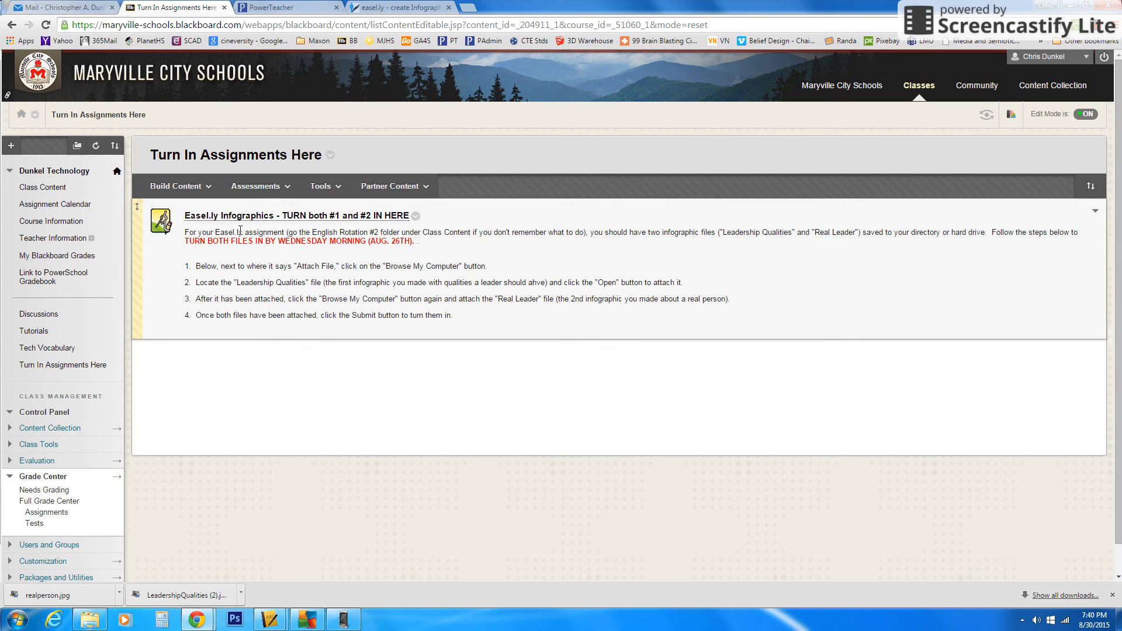
mouse_move(230, 219)
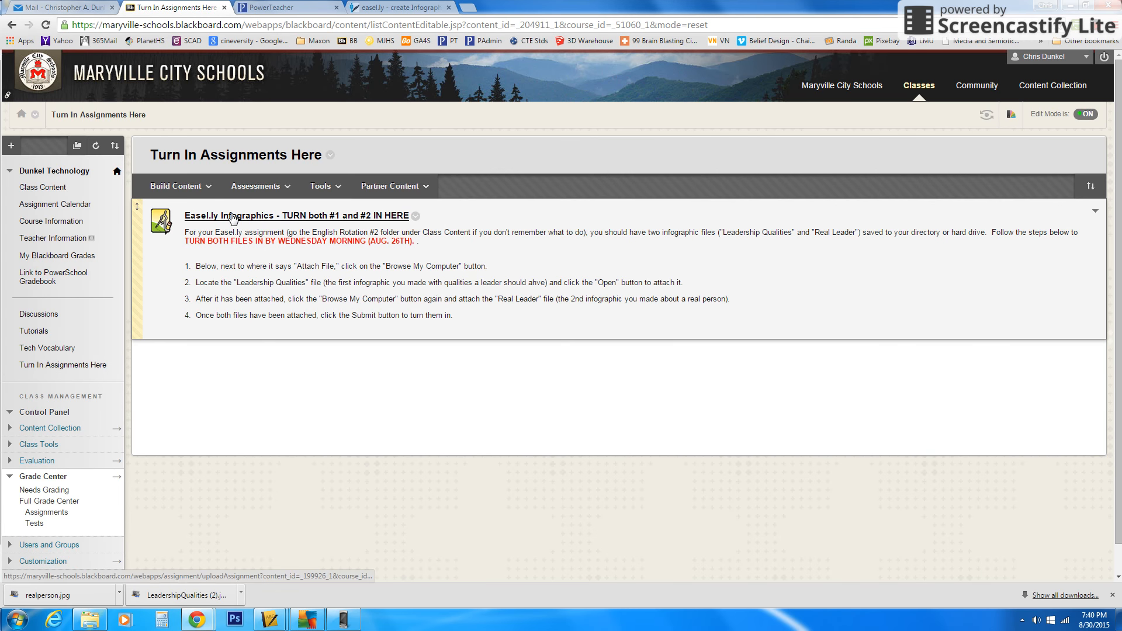
- Open the 'Easel.ly Infographics - TURN both #1 and #2 IN HERE' assignment and reach Assignment Submission
click(294, 216)
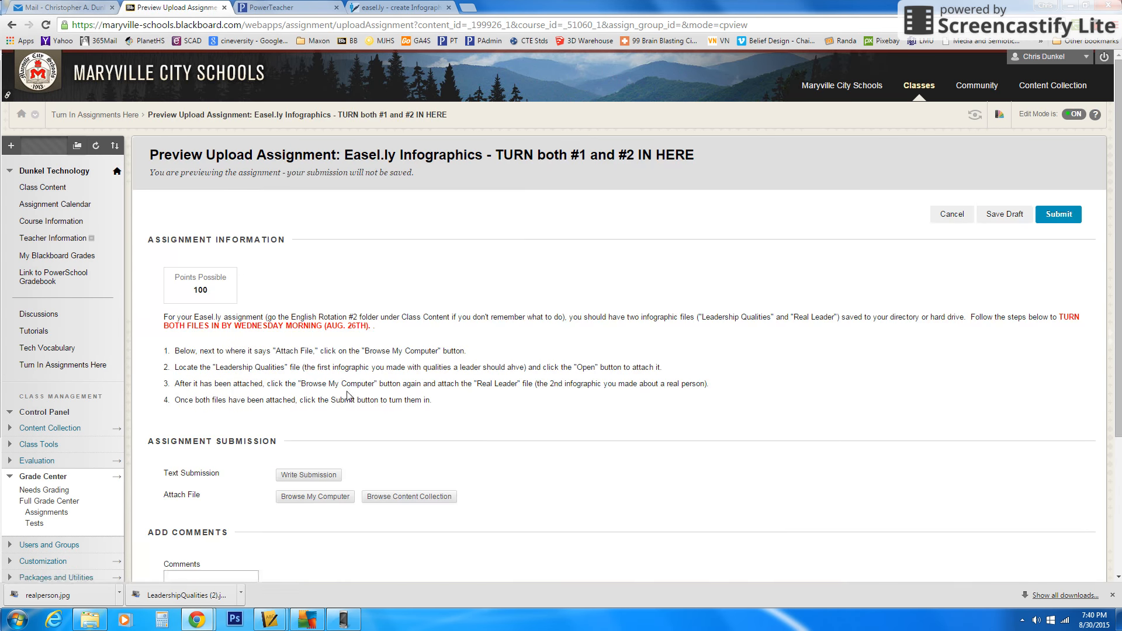
scroll(down, 3)
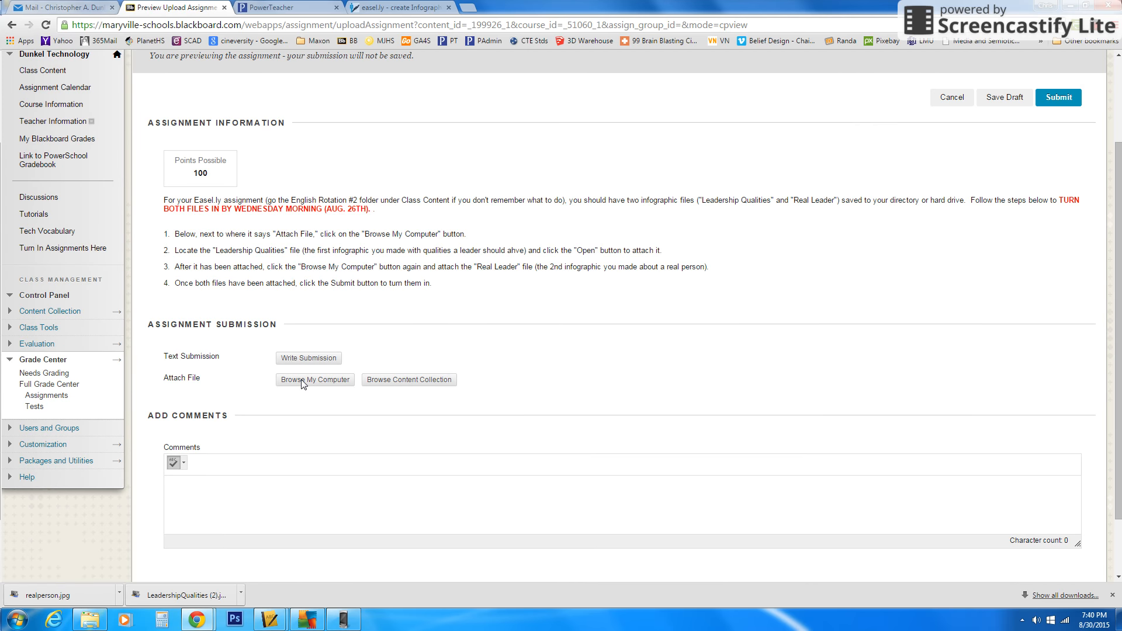
mouse_move(485, 129)
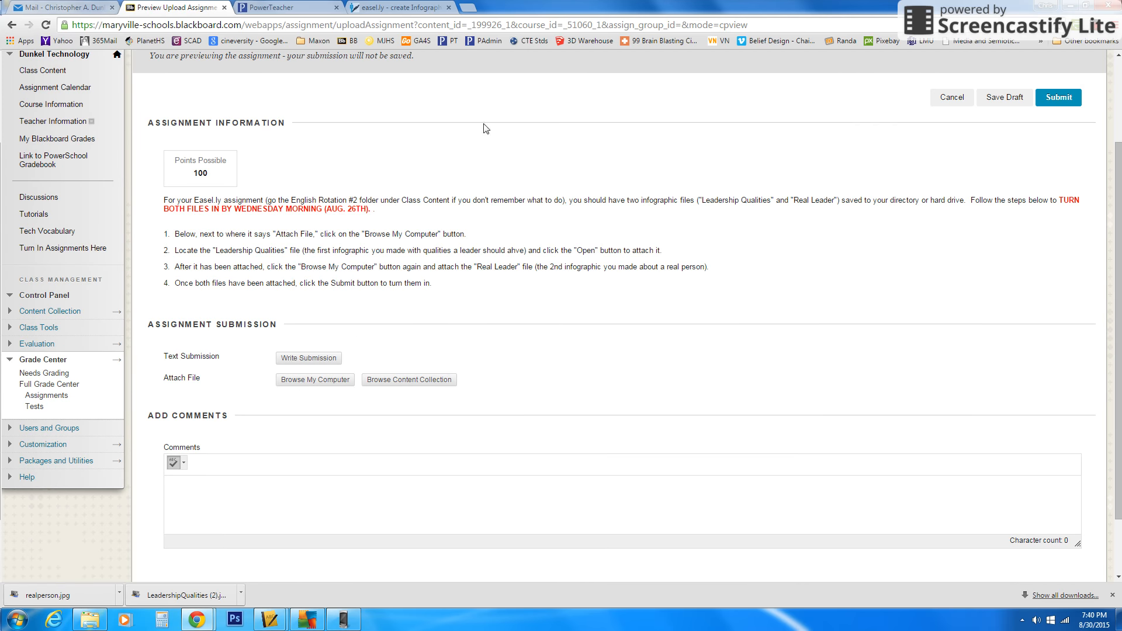
- Browse the computer for a file to attach and go to the Downloads folder
click(314, 378)
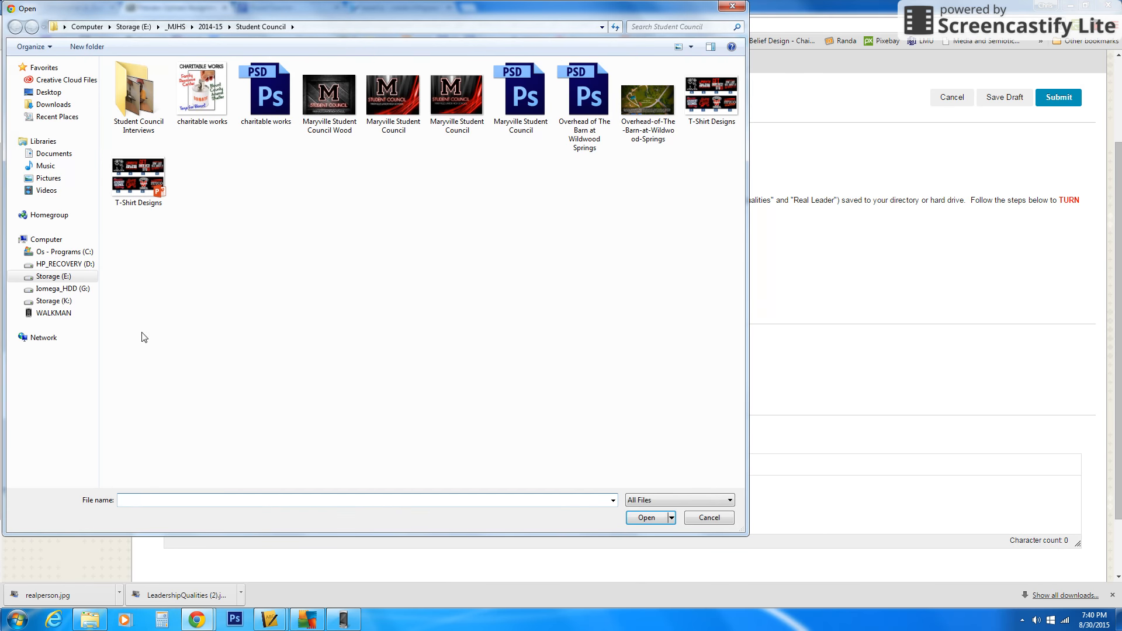
click(53, 104)
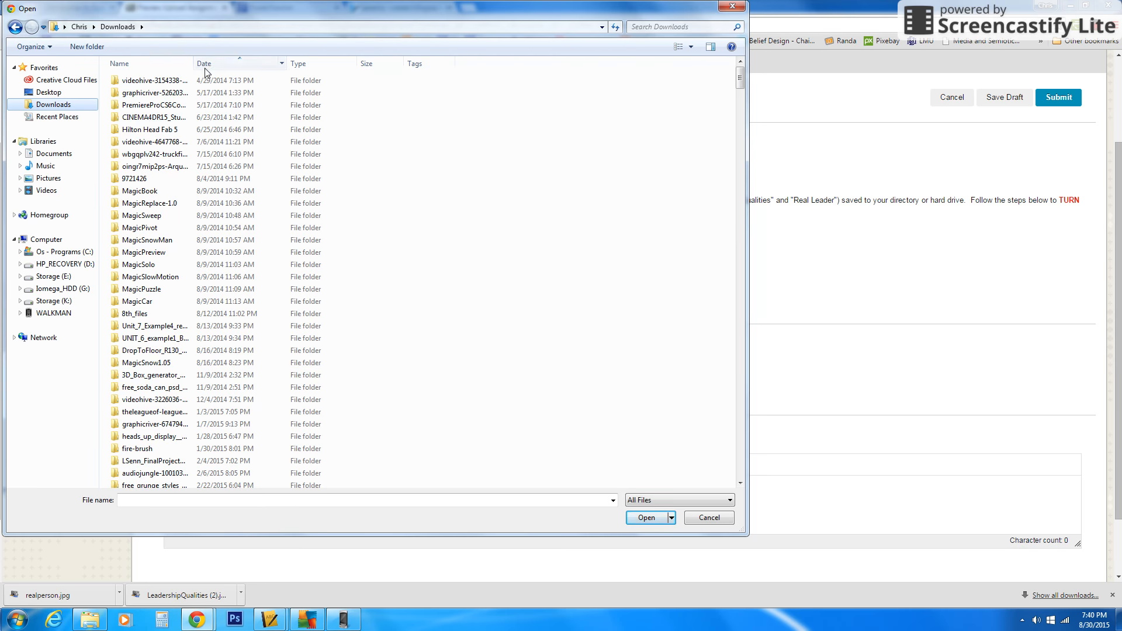
scroll(down, 3)
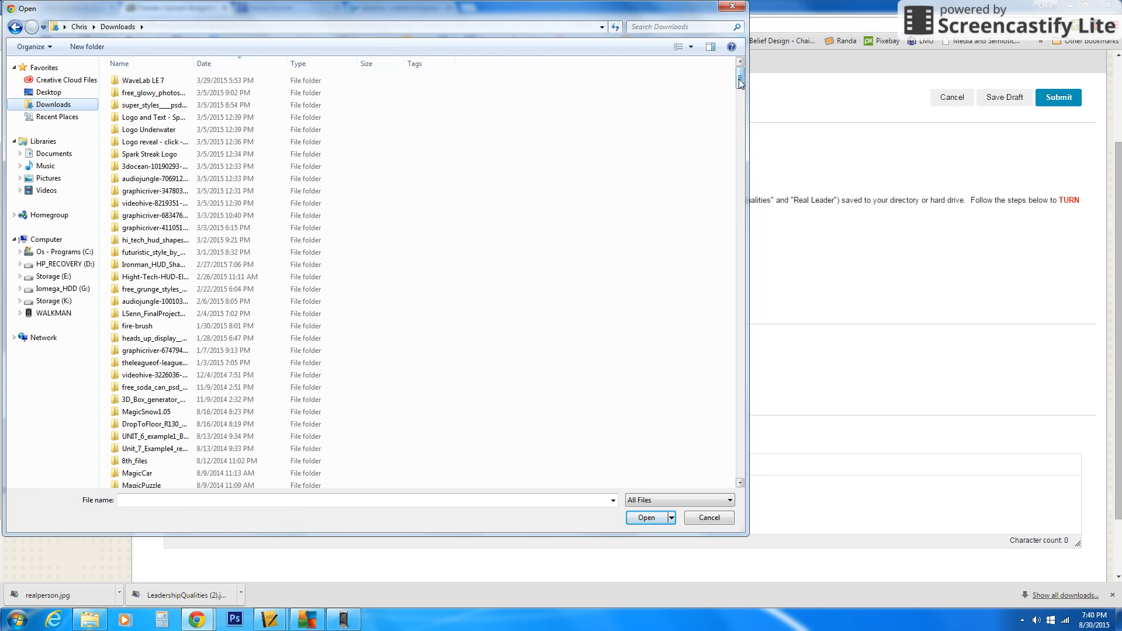
scroll(down, 3)
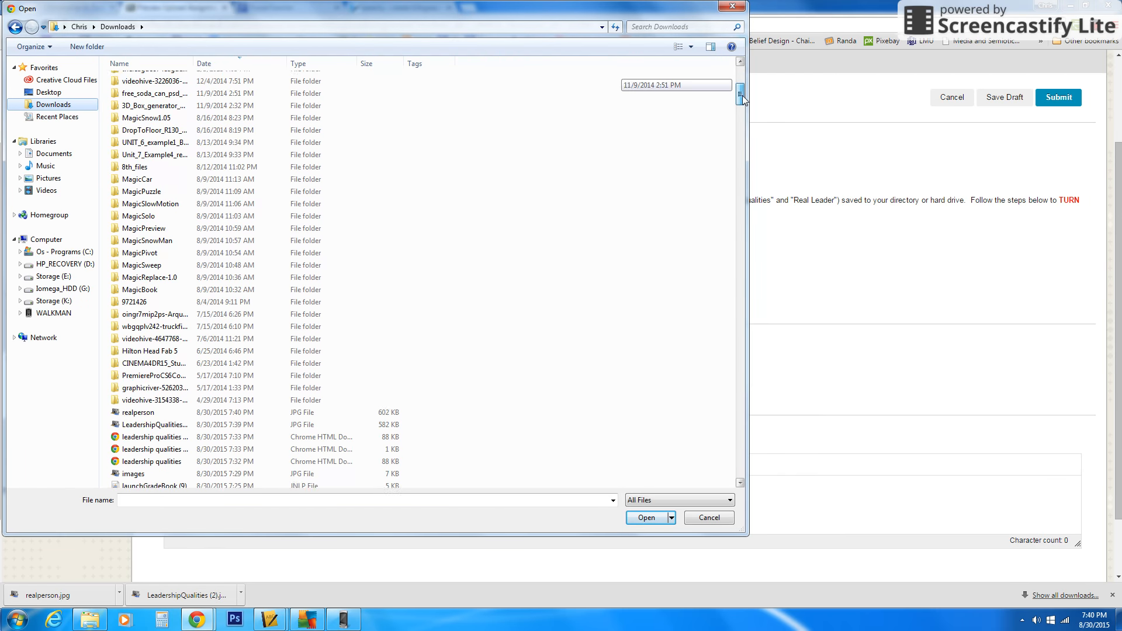
scroll(down, 3)
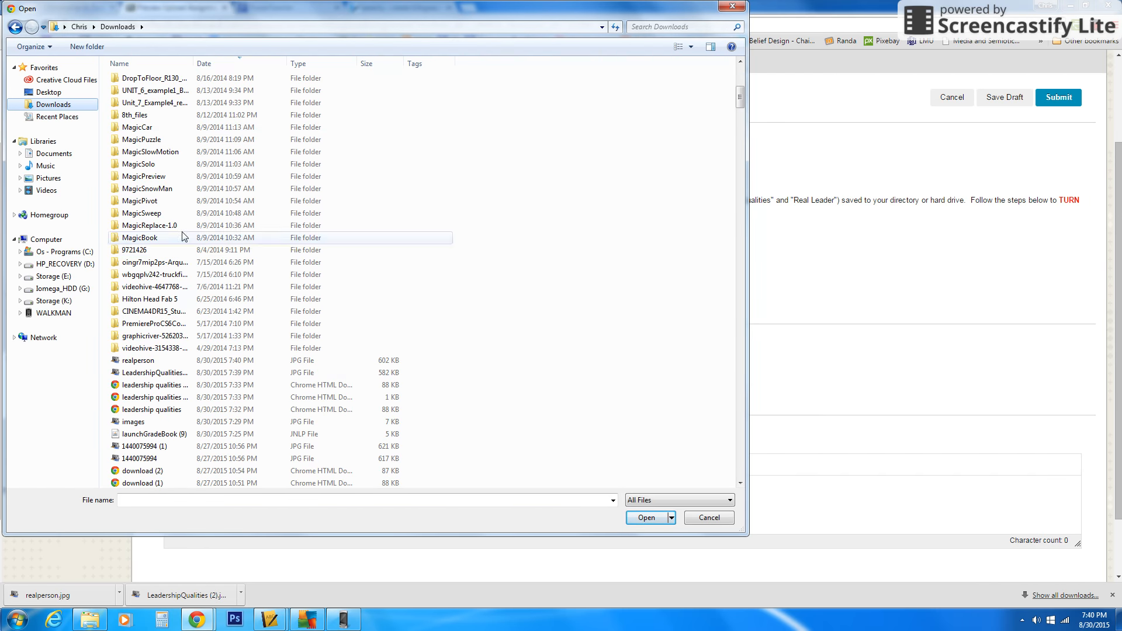
- Select realperson.jpg instead of LeadershipQualities (2) and attach it to the submission
click(155, 372)
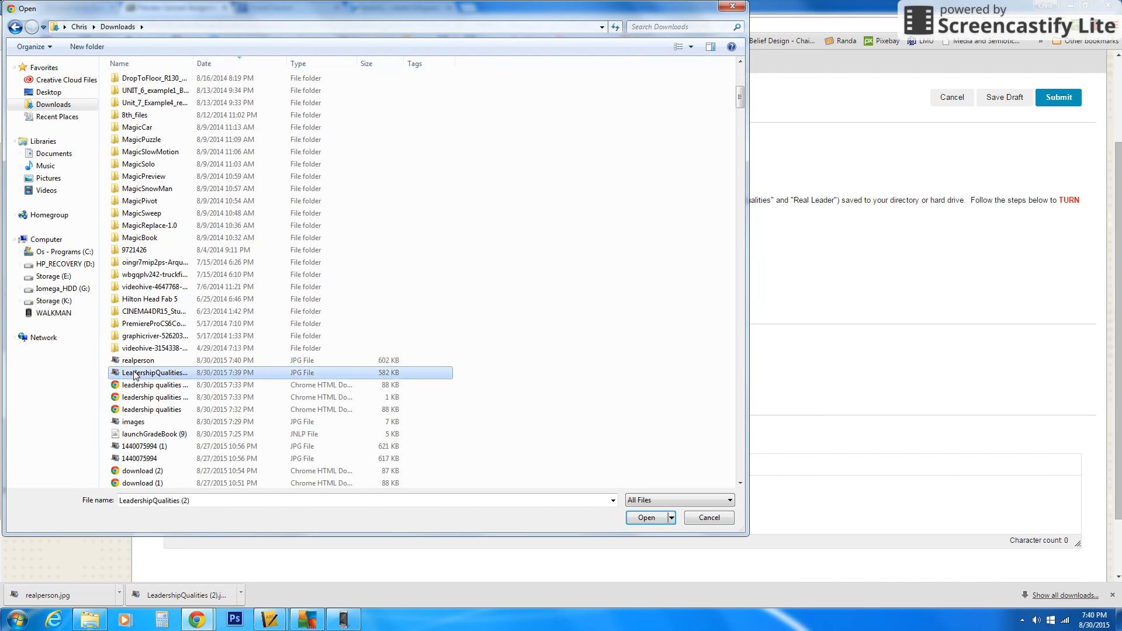
click(138, 360)
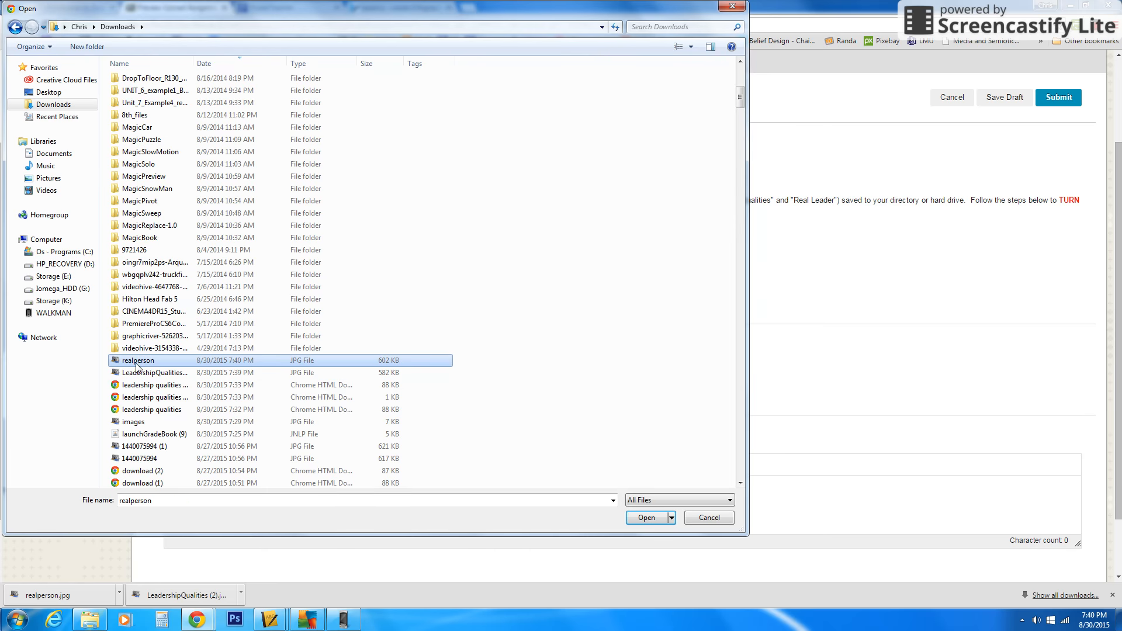
click(646, 518)
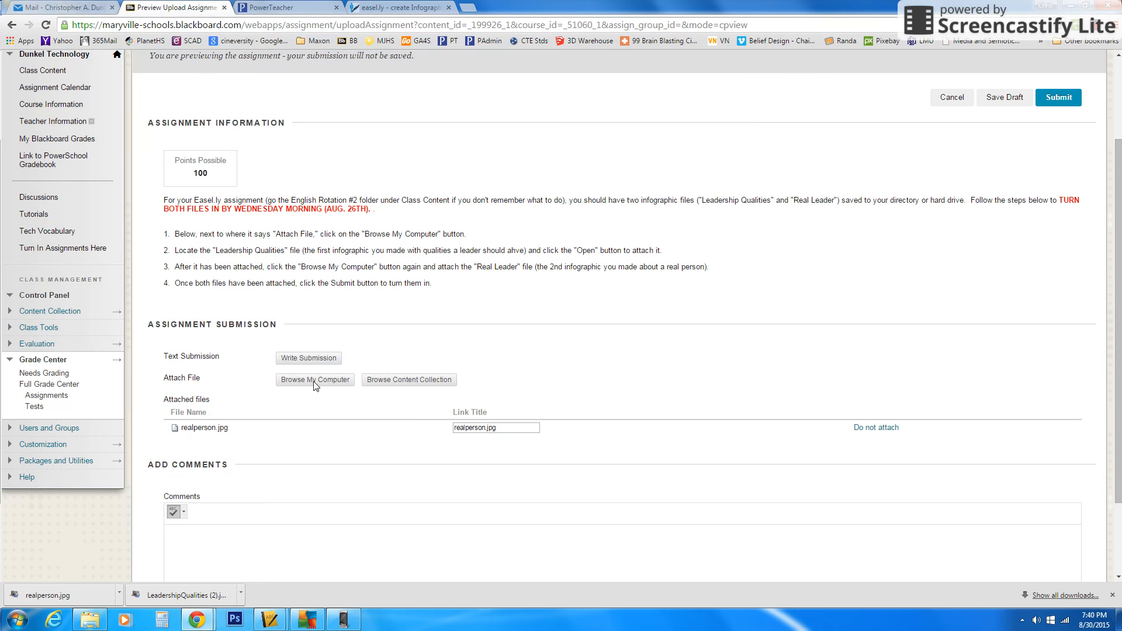
- Attach LeadershipQualities (2).jpg from Downloads as the second file
click(315, 379)
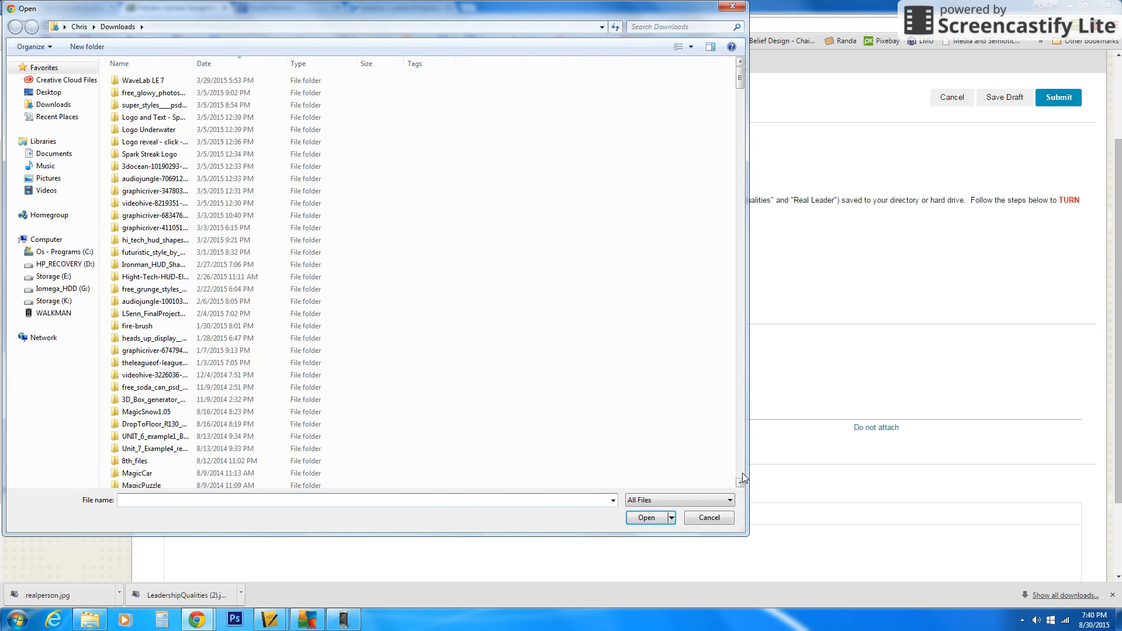
scroll(down, 3)
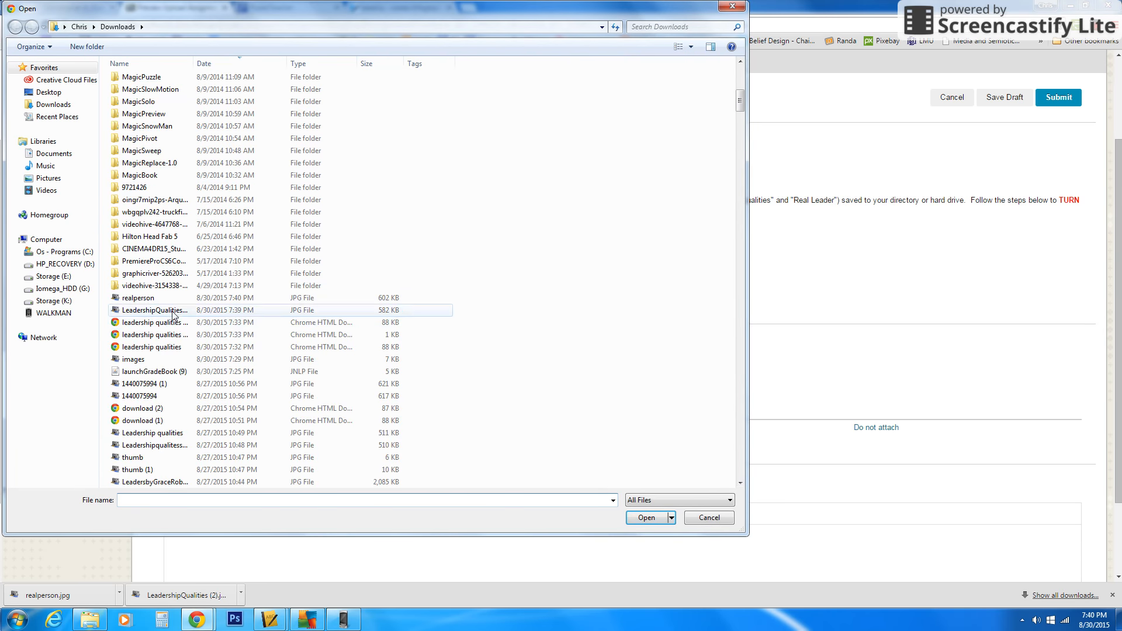
click(645, 518)
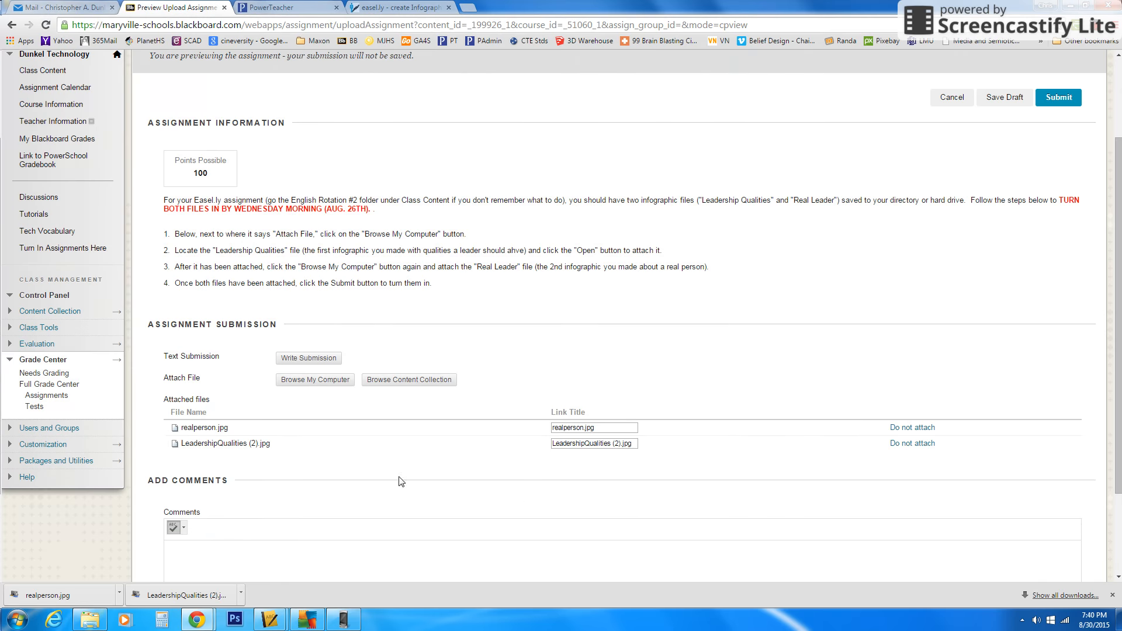
- Cancel out of the assignment page without submitting the attachments
scroll(down, 3)
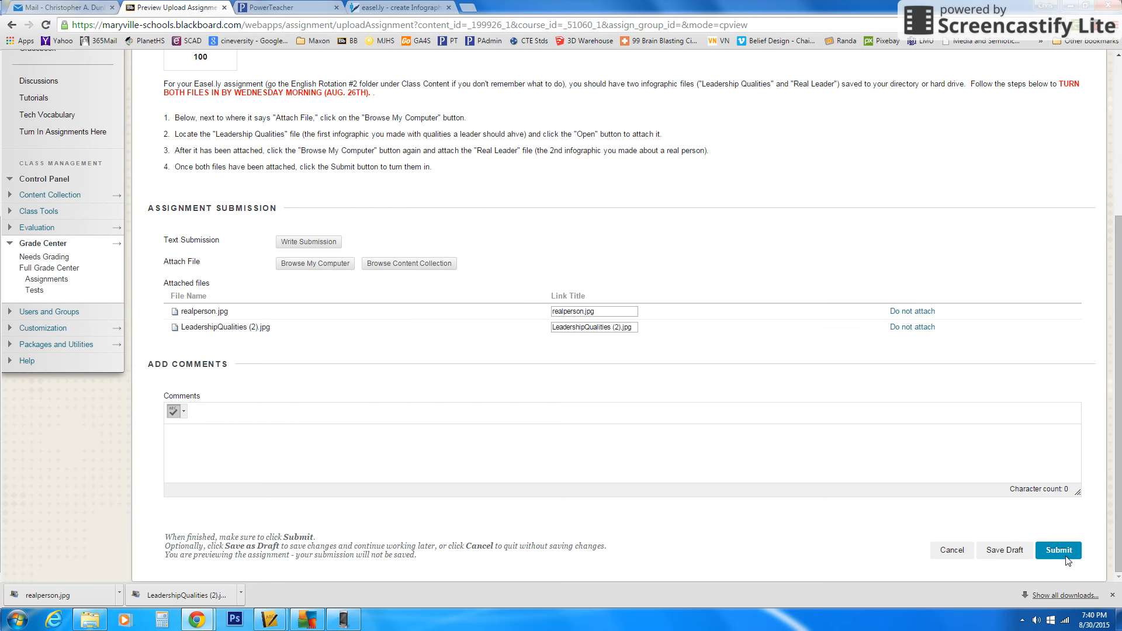
mouse_move(957, 552)
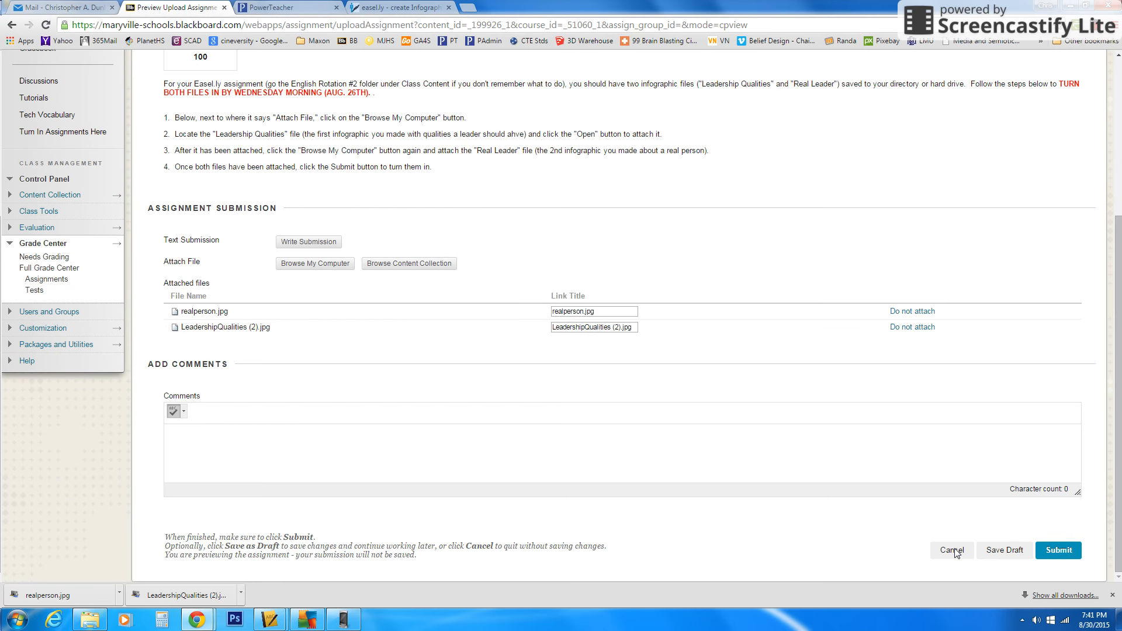
click(951, 550)
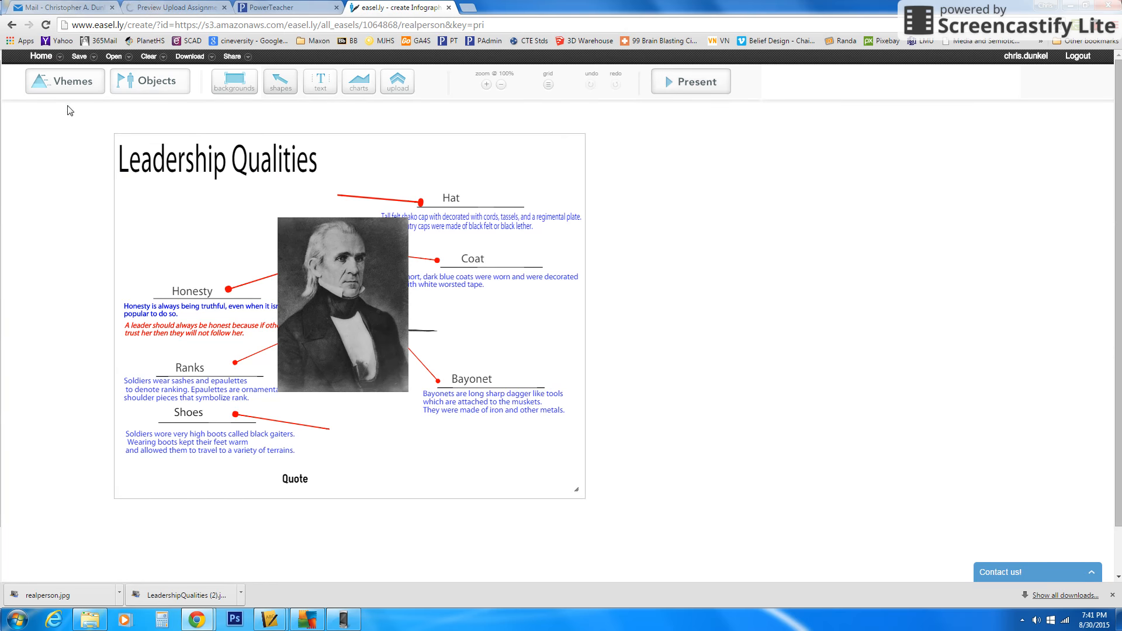
- Check the saved infographic name and list the Low Quality, High Quality and PDF download choices
click(79, 56)
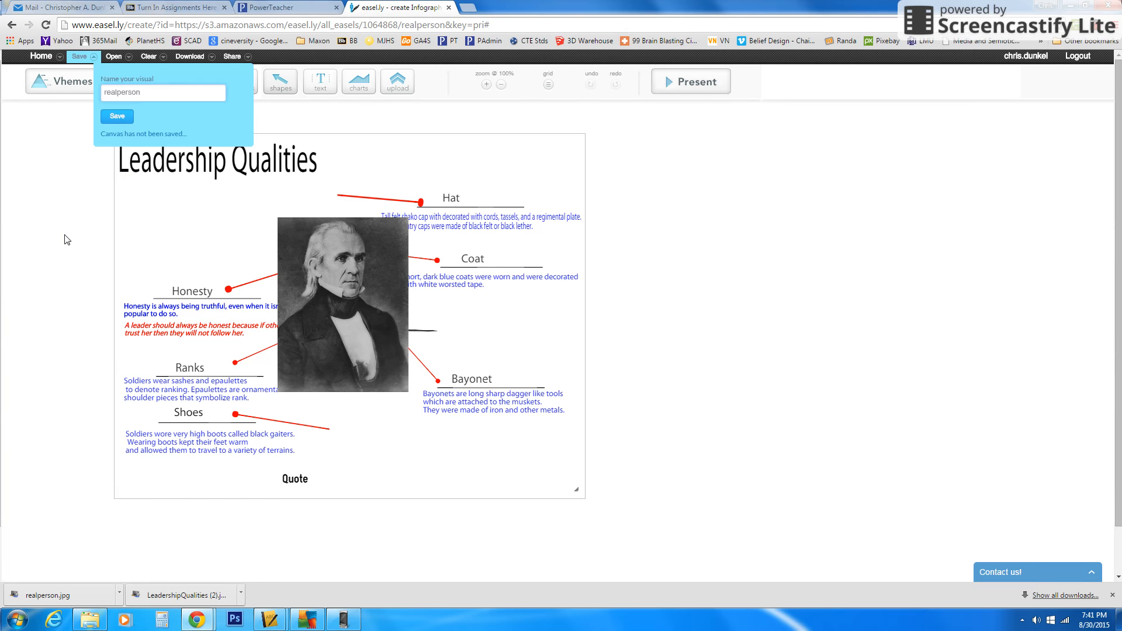
click(190, 57)
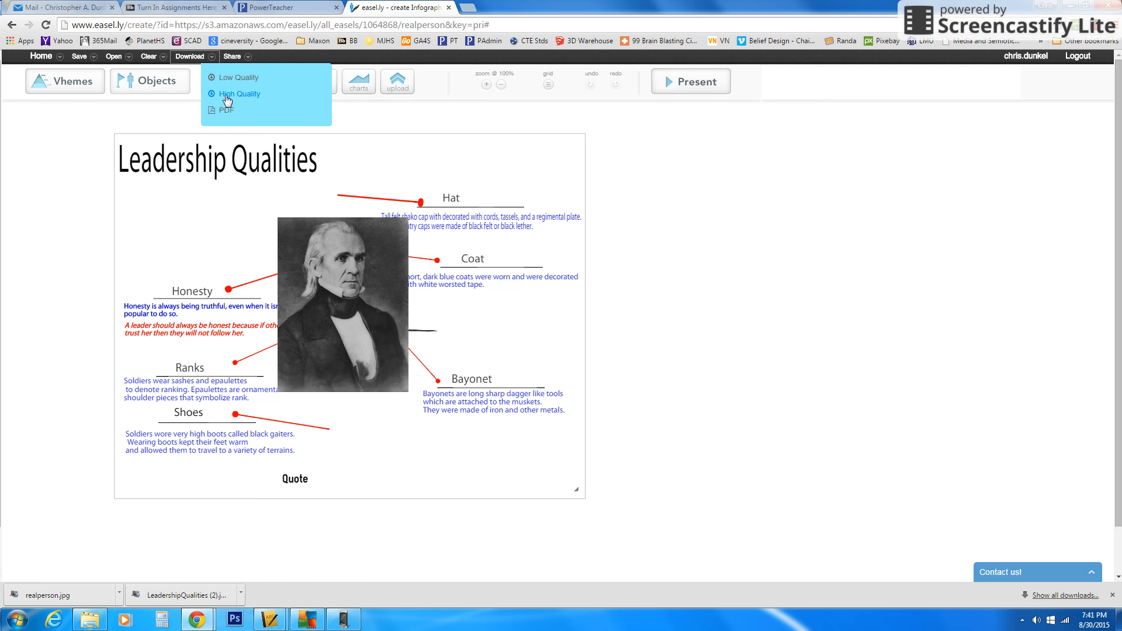
mouse_move(65, 232)
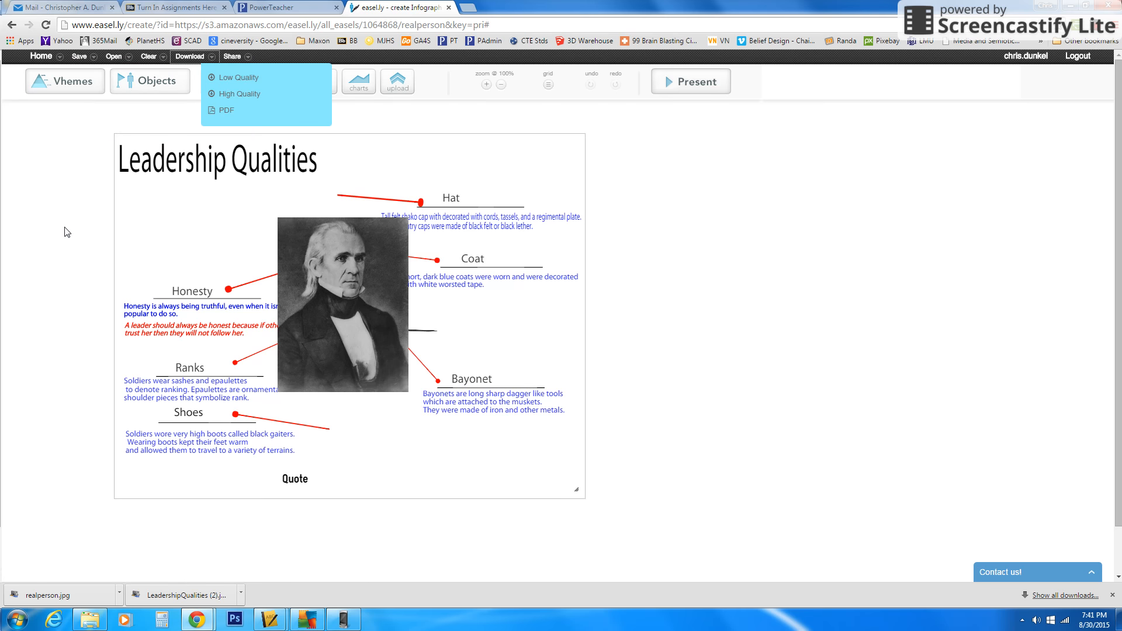
mouse_move(122, 204)
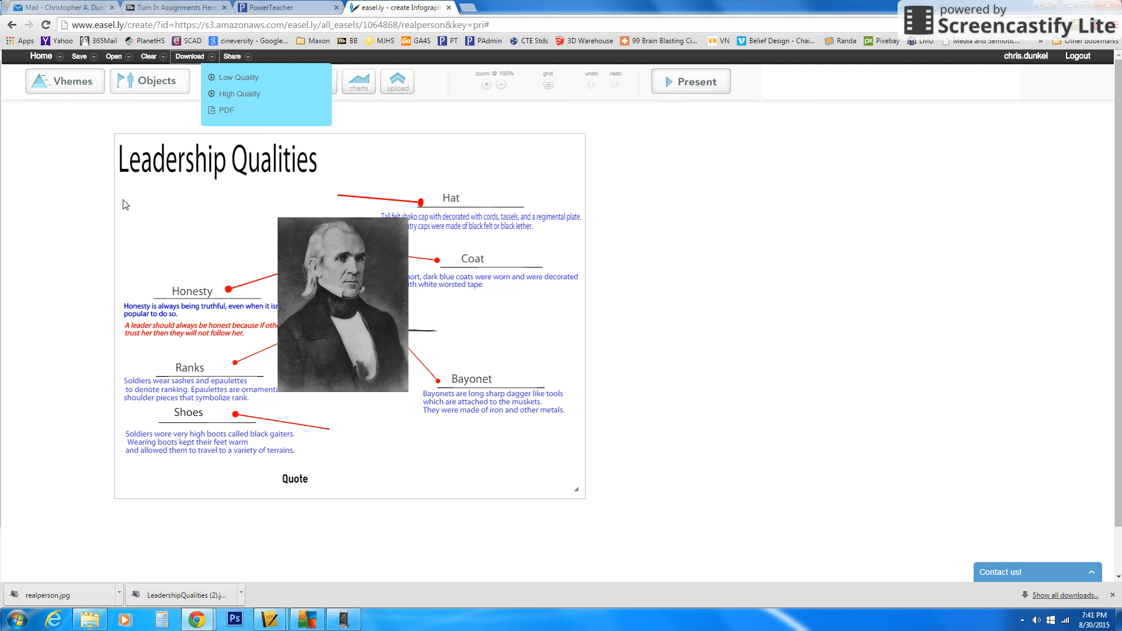